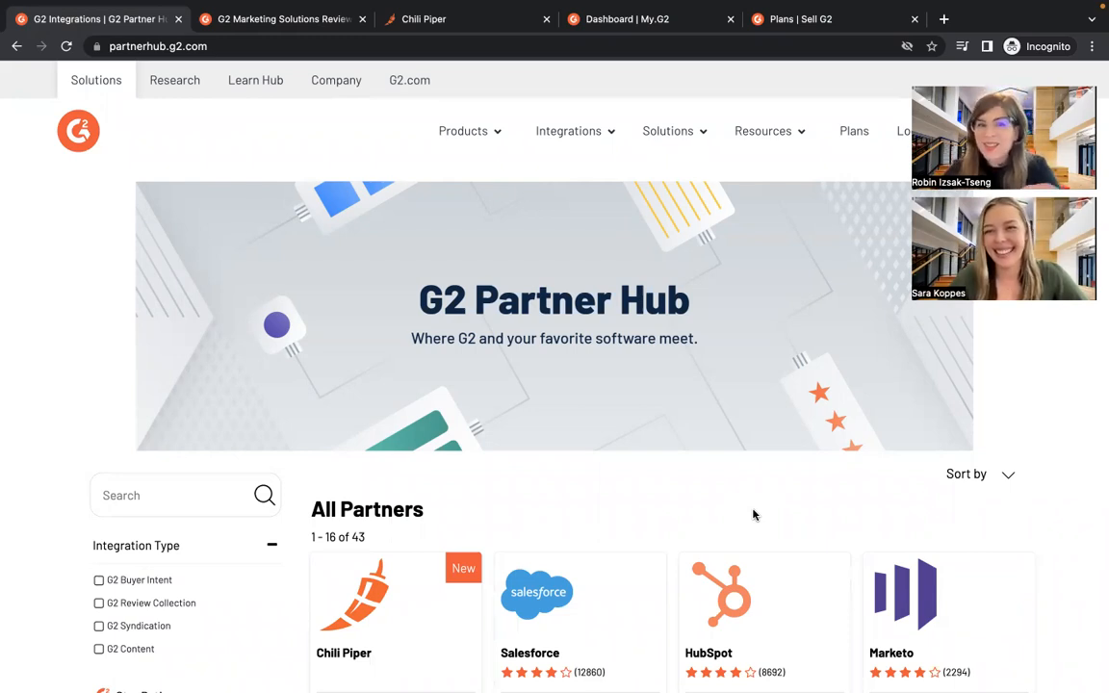
Scroll the Partner Hub to the Chili Piper card and bring up its Integration Guide documentation
scroll(down, 3)
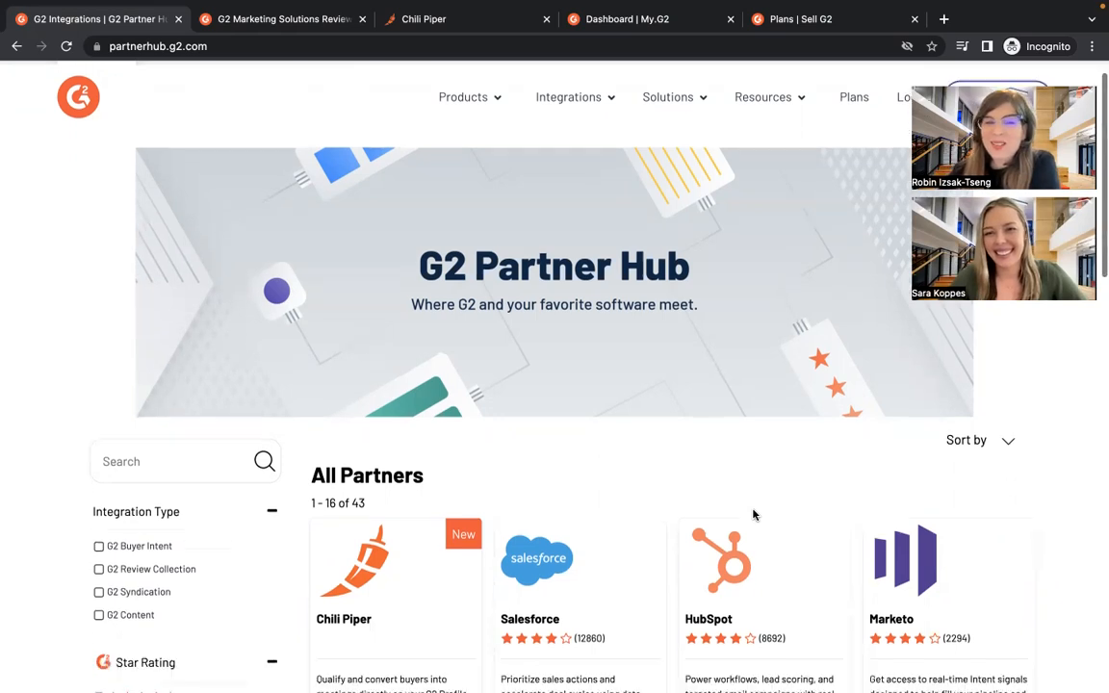
scroll(down, 3)
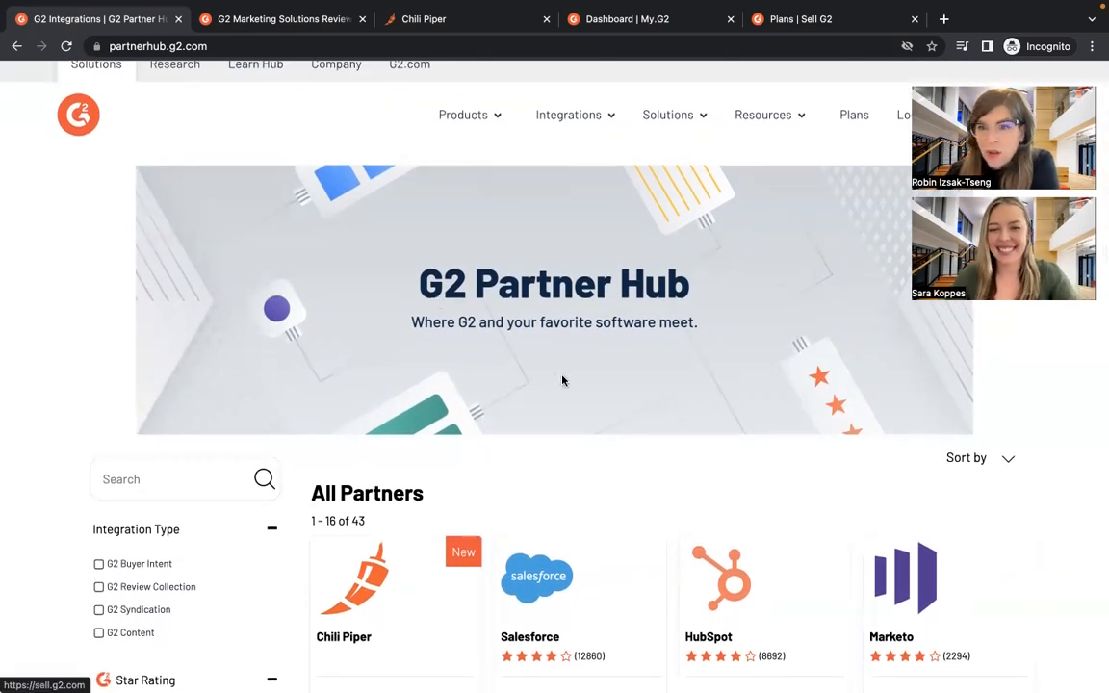
scroll(down, 3)
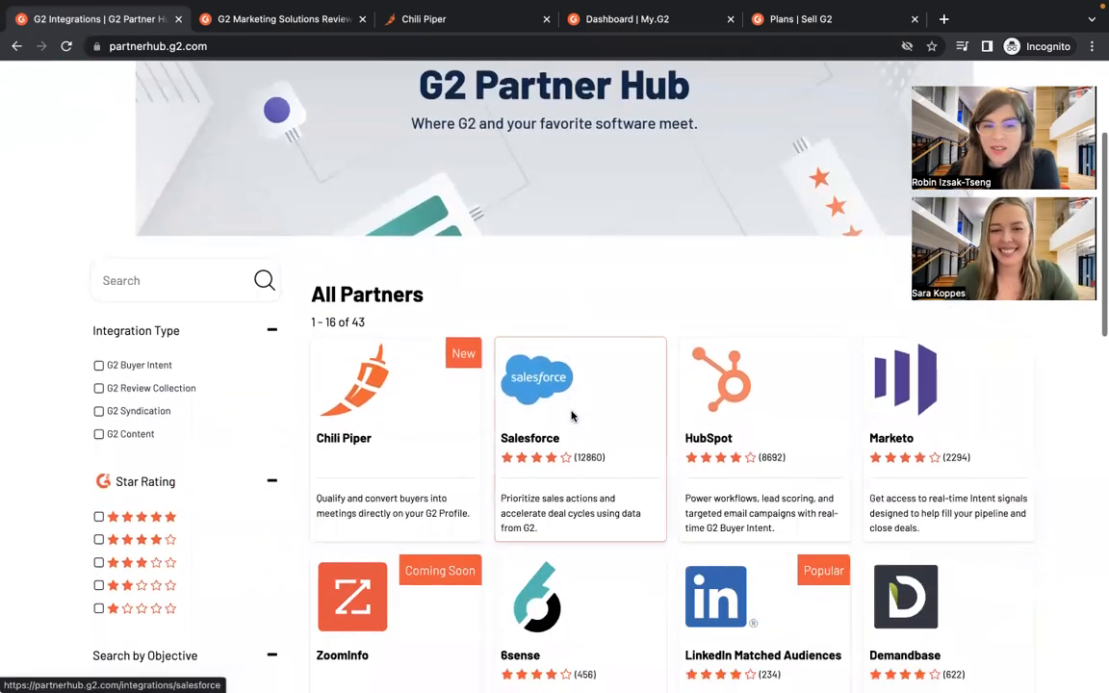
scroll(down, 3)
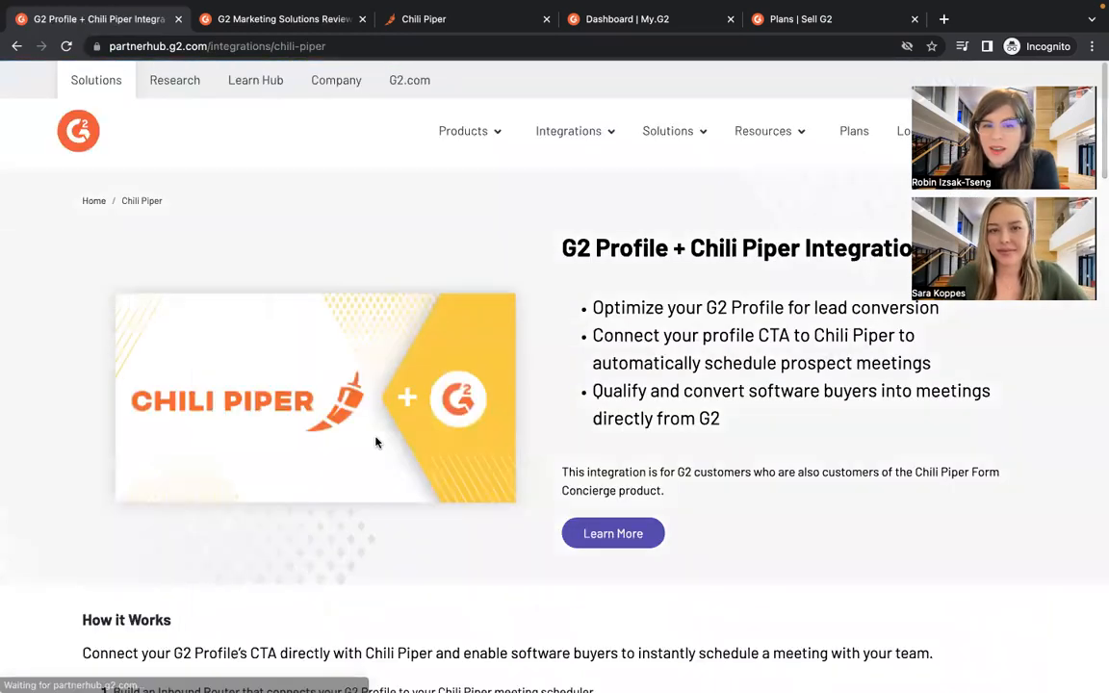
scroll(down, 3)
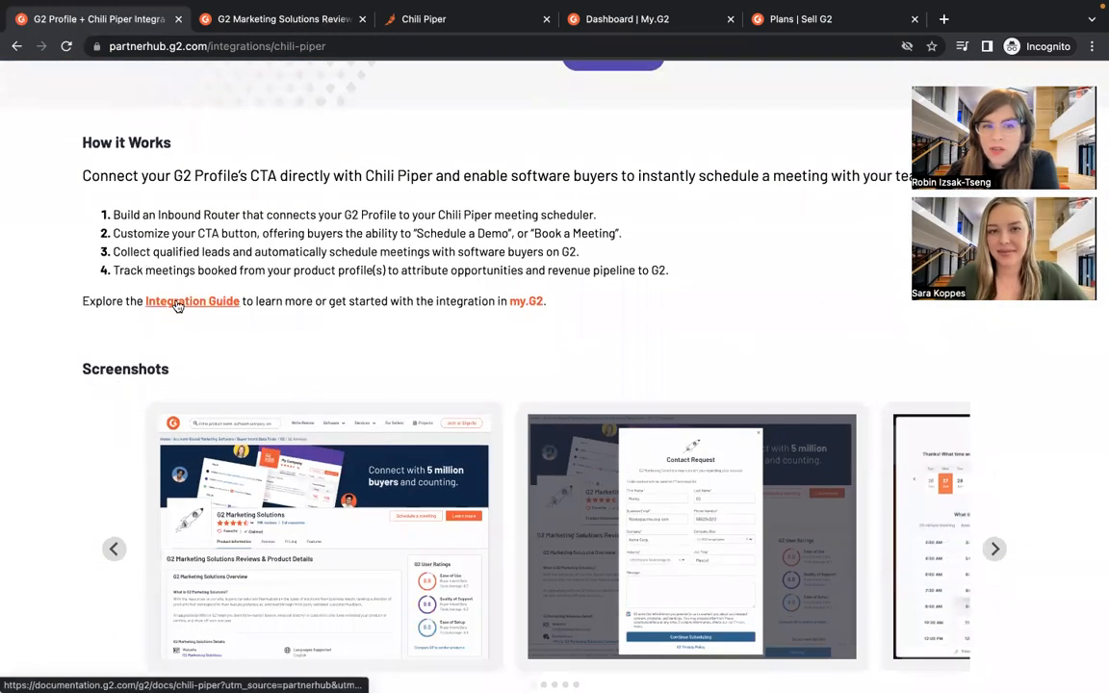
click(192, 300)
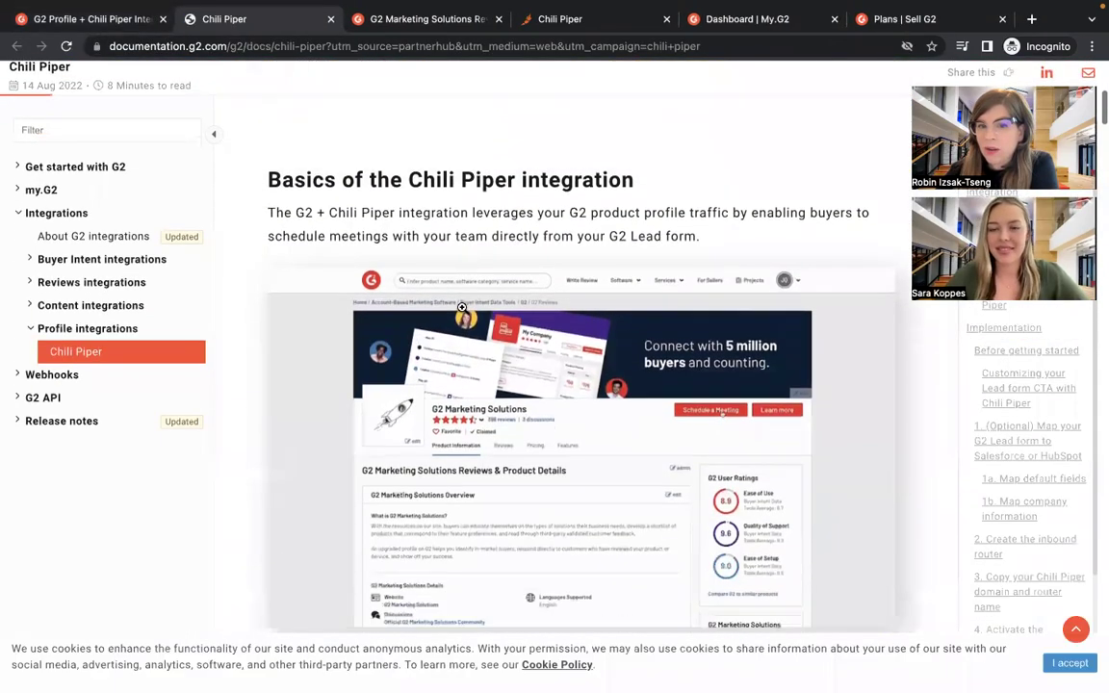
Read through the Chili Piper integration guide, then close it to return to G2 Marketing Solutions reviews
scroll(down, 3)
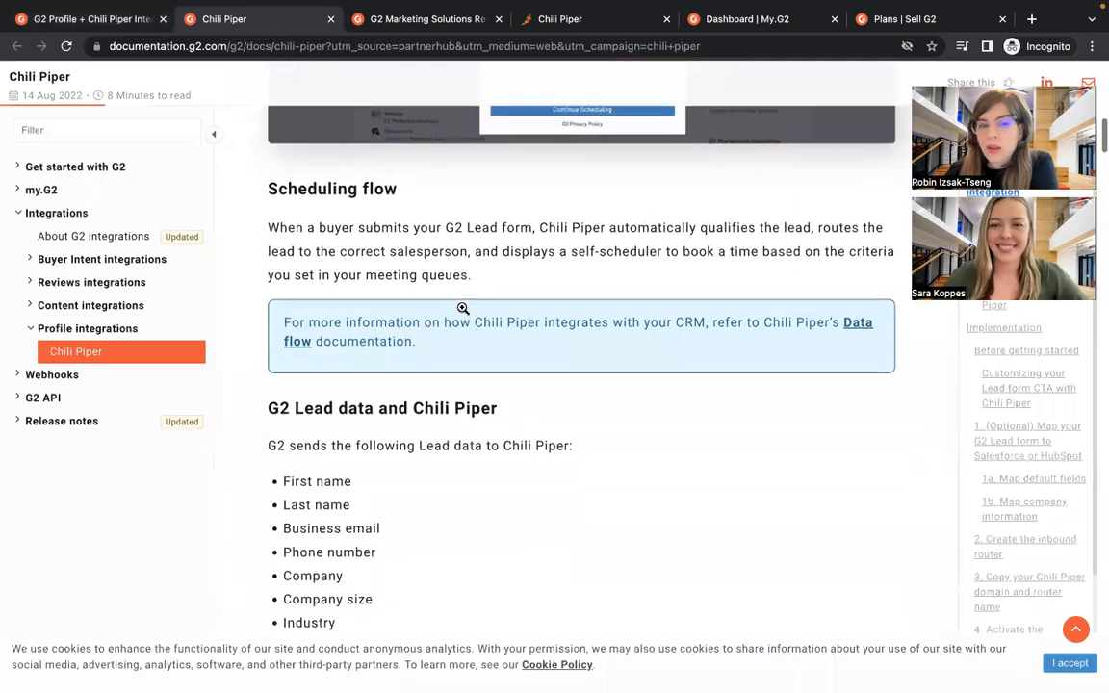
scroll(down, 3)
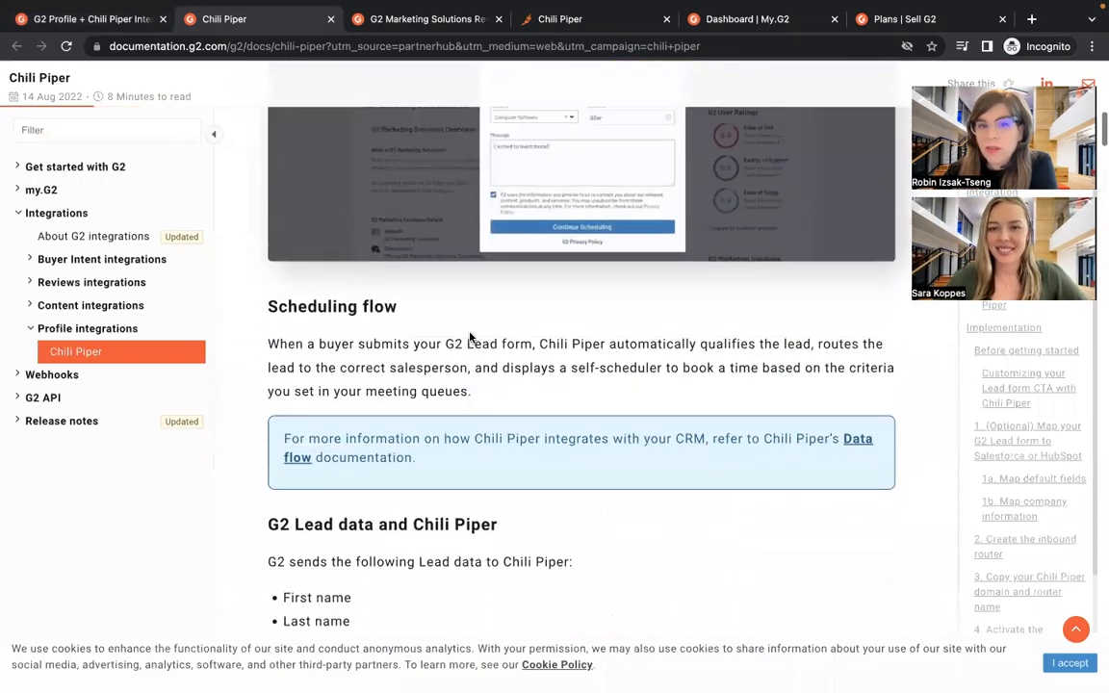
scroll(up, 3)
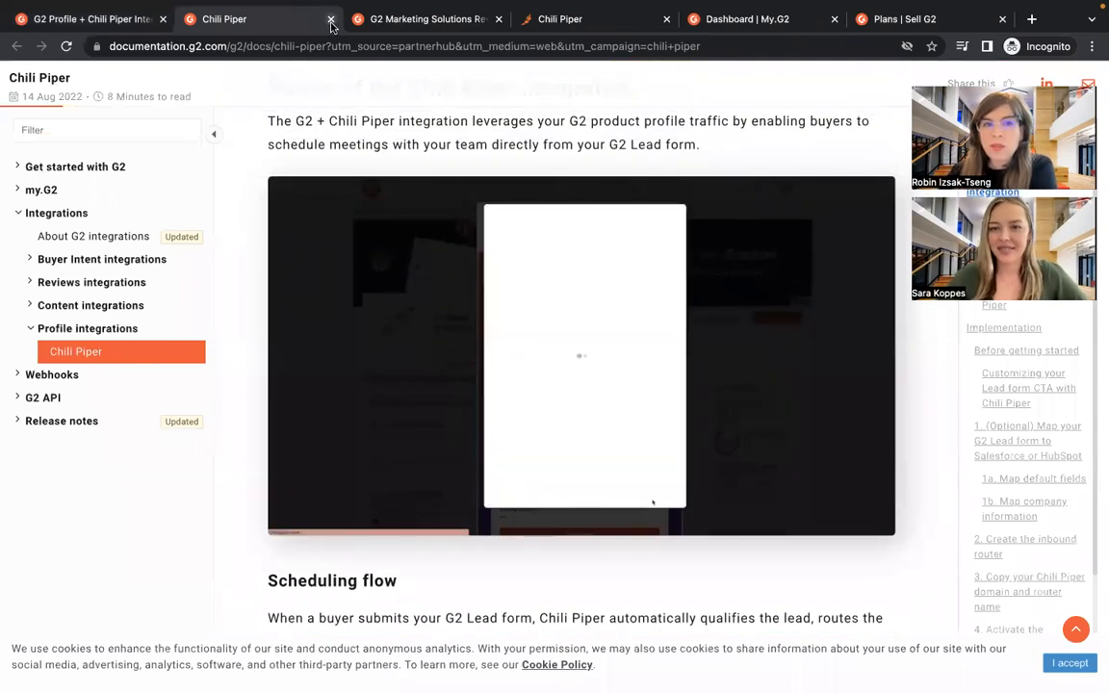
click(331, 19)
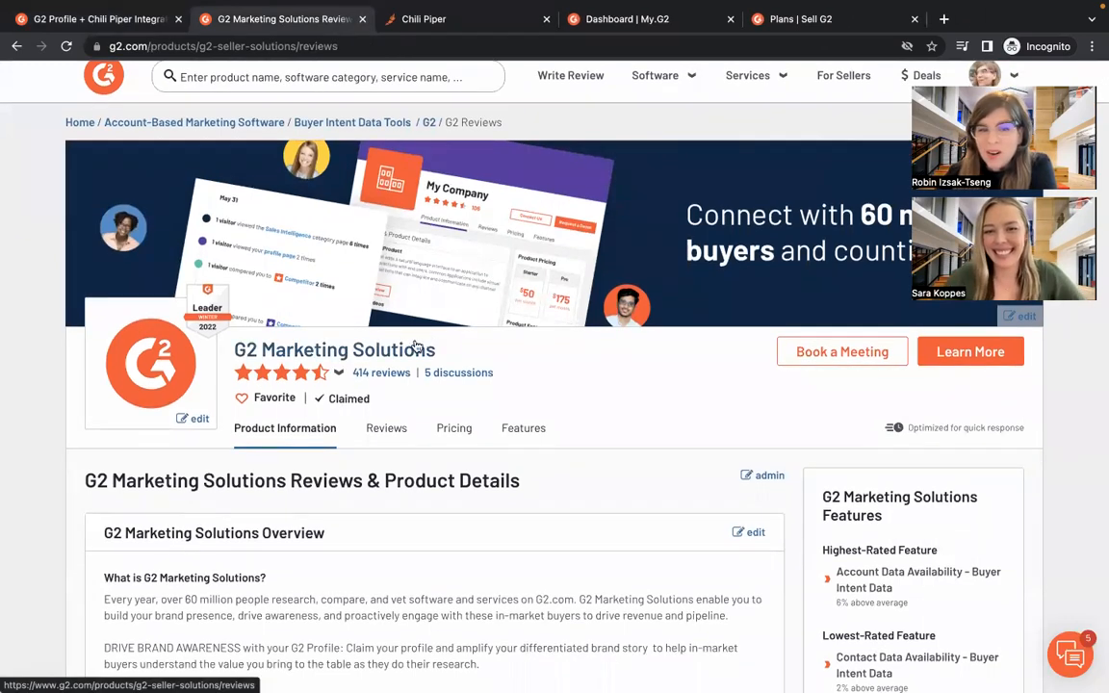
mouse_move(511, 362)
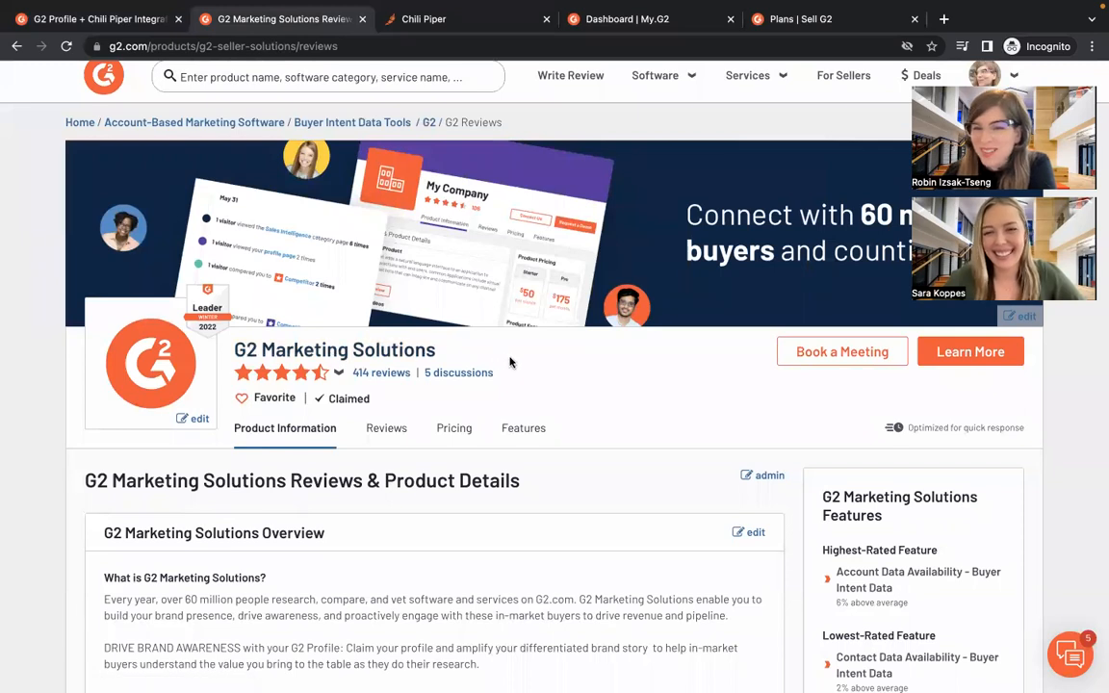
mouse_move(816, 333)
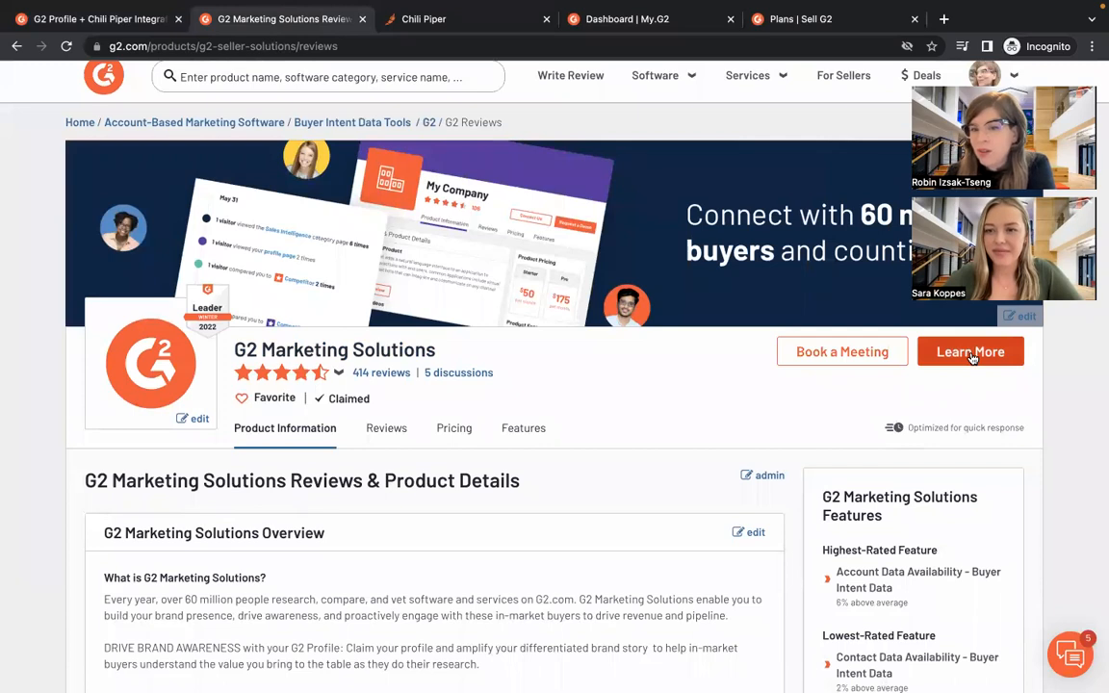
mouse_move(970, 350)
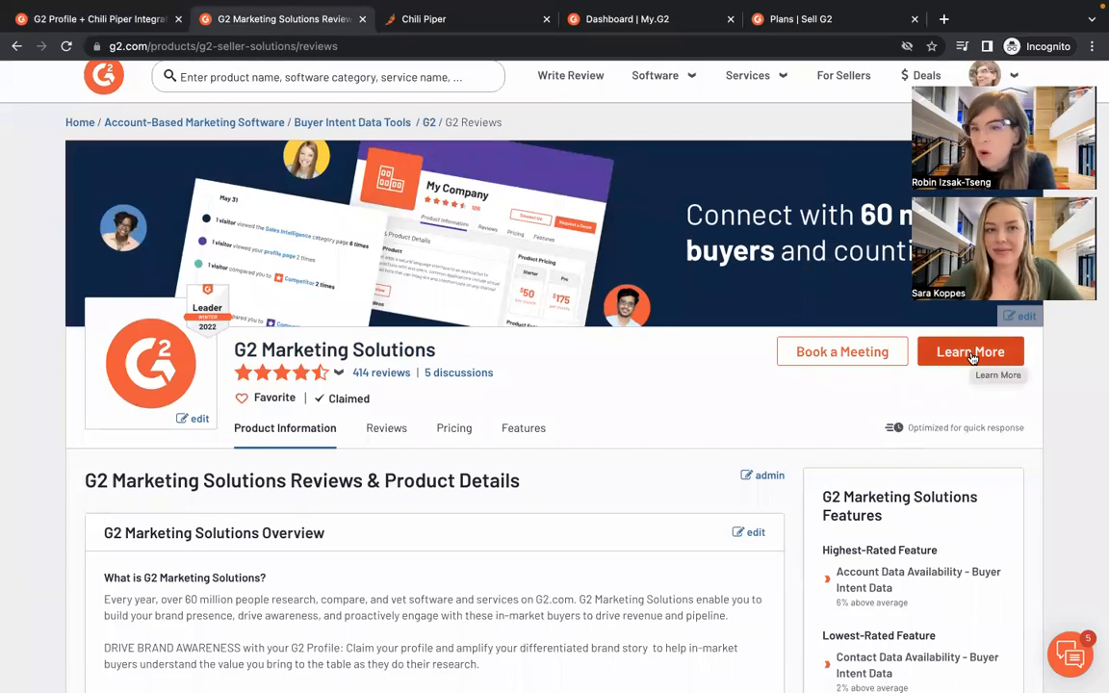
Follow the Learn More call-to-action to the G2 Seller Solutions site in a new tab
click(970, 351)
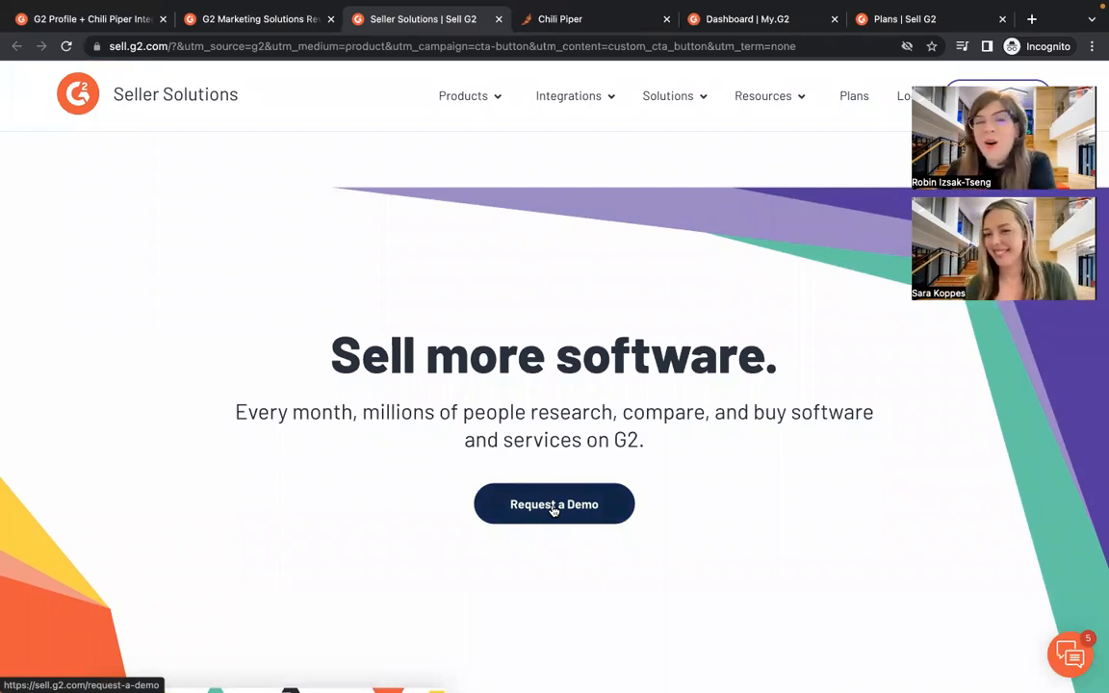
Check Request a Demo on sell.g2.com and return to the G2 Marketing Solutions reviews tab
click(254, 20)
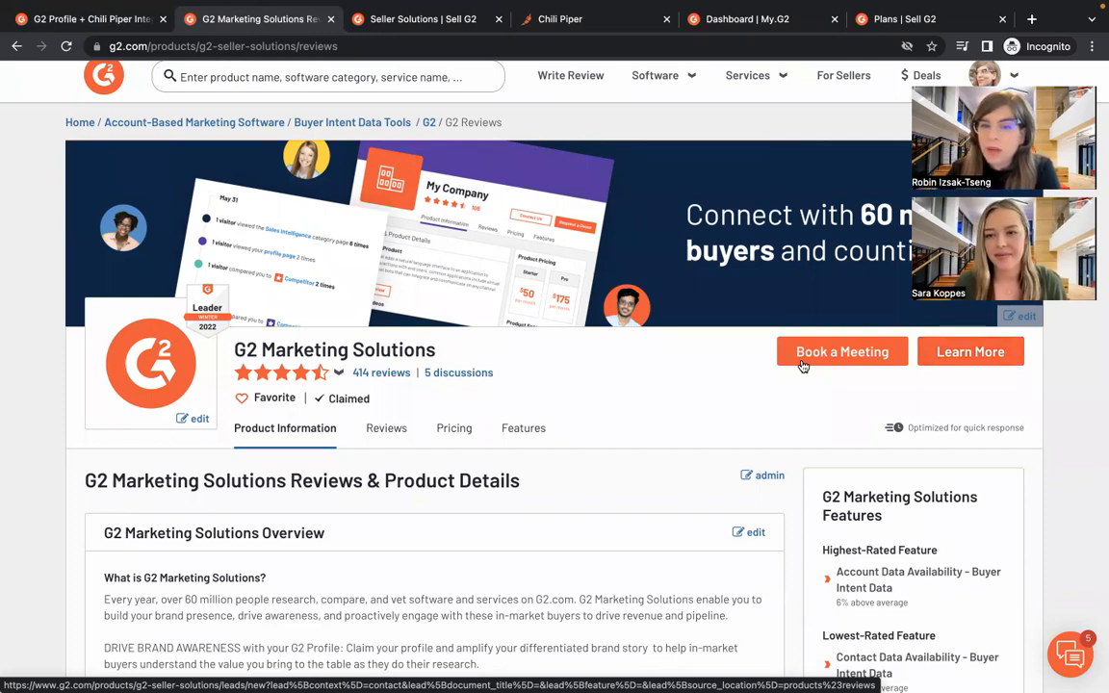
click(841, 351)
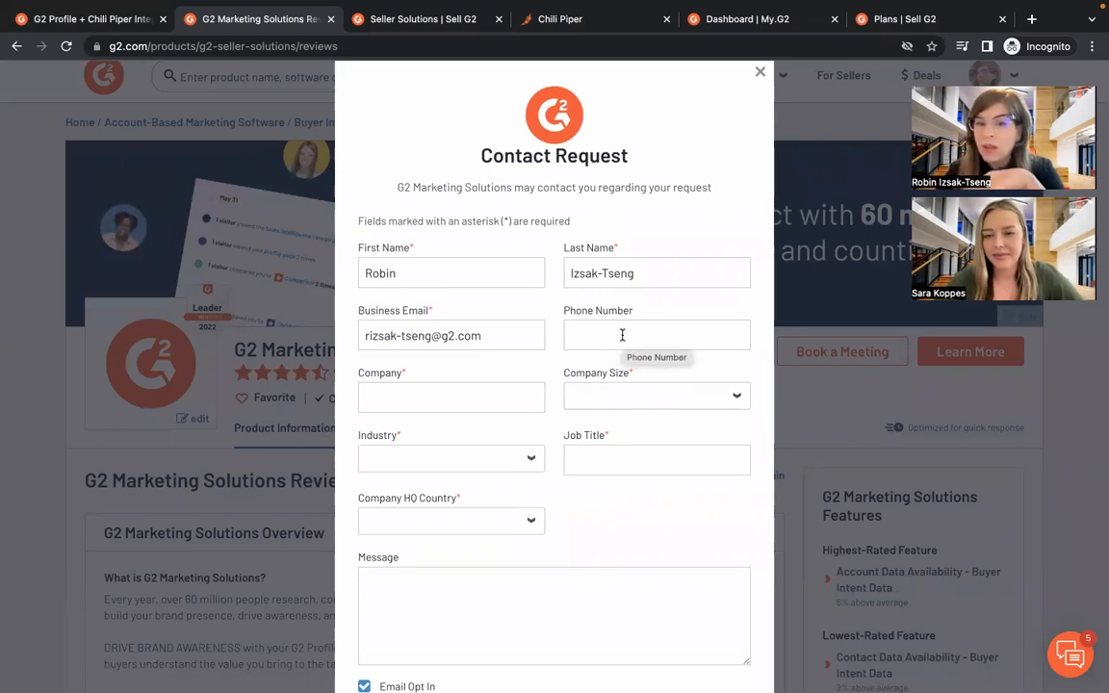
mouse_move(672, 347)
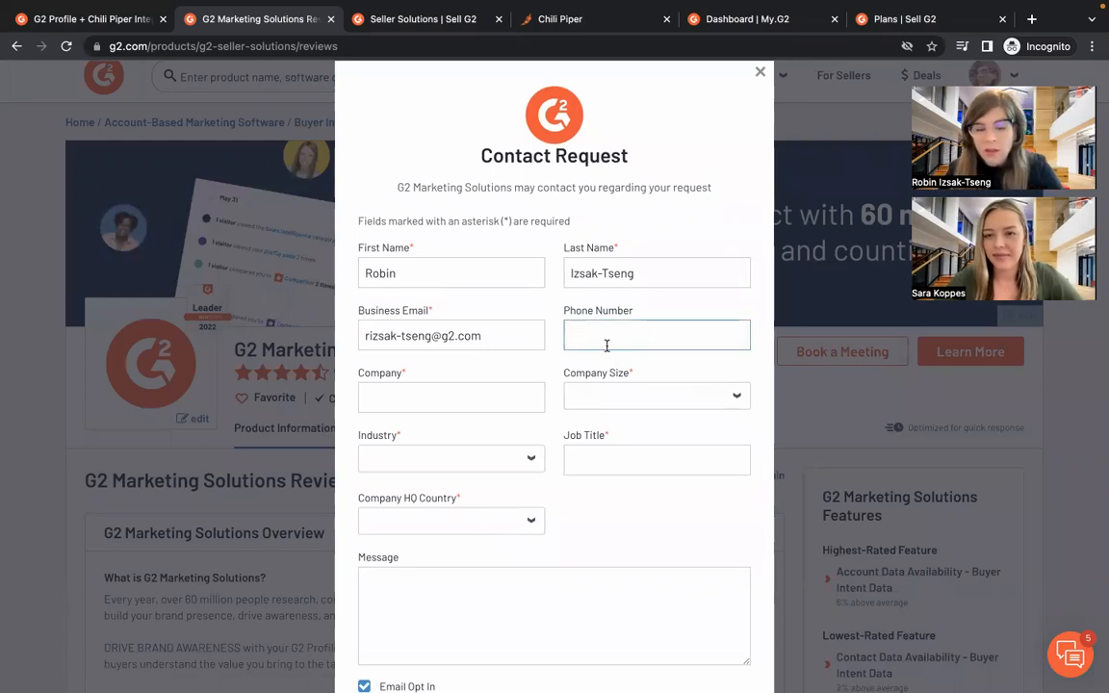
text(456)
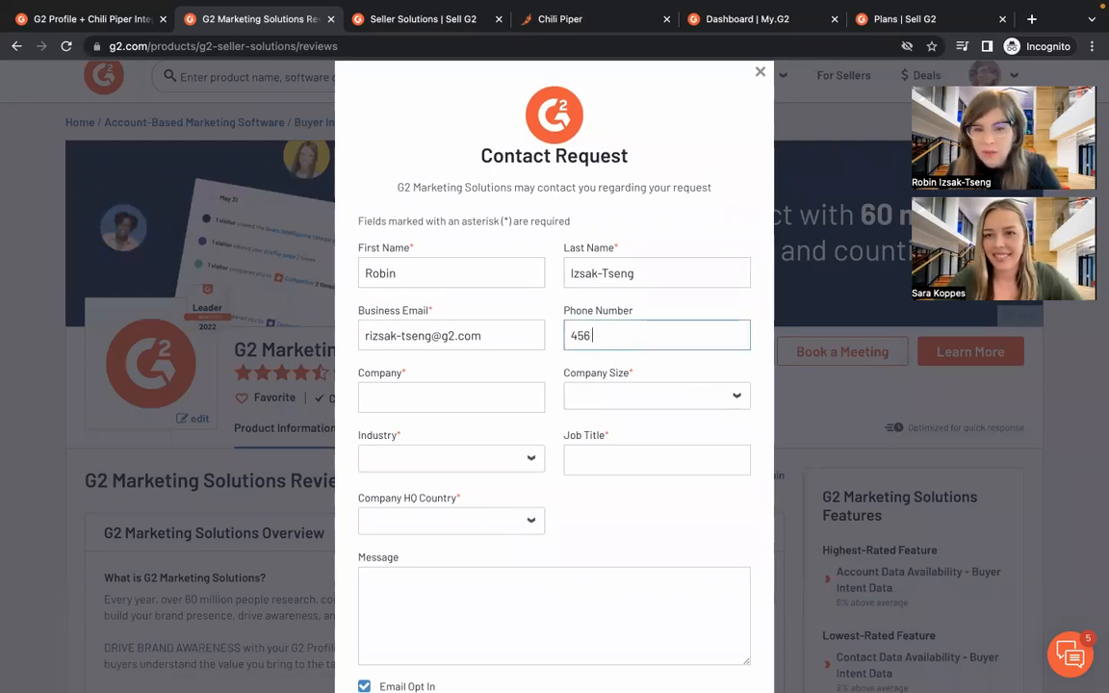
text(999)
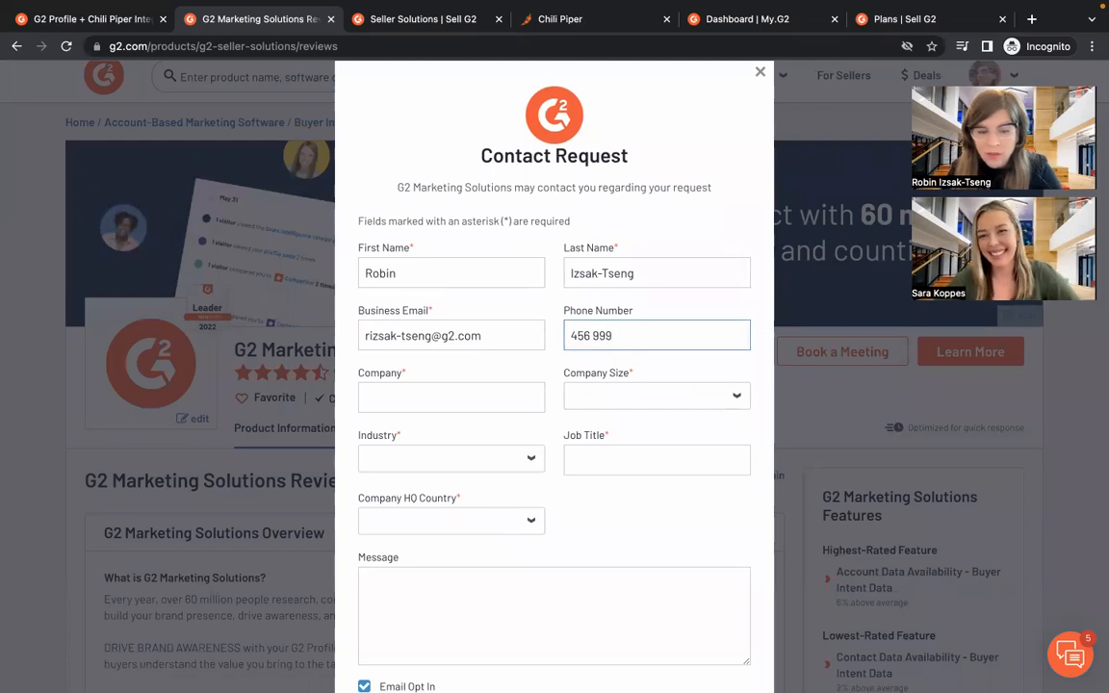
text(4321)
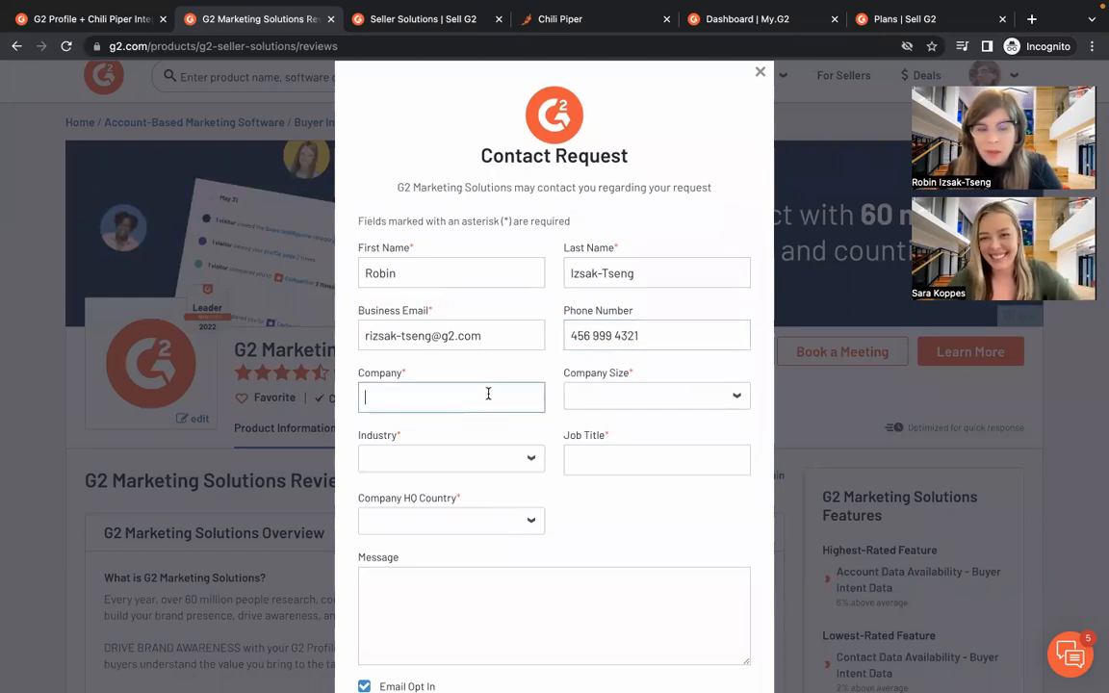
click(655, 397)
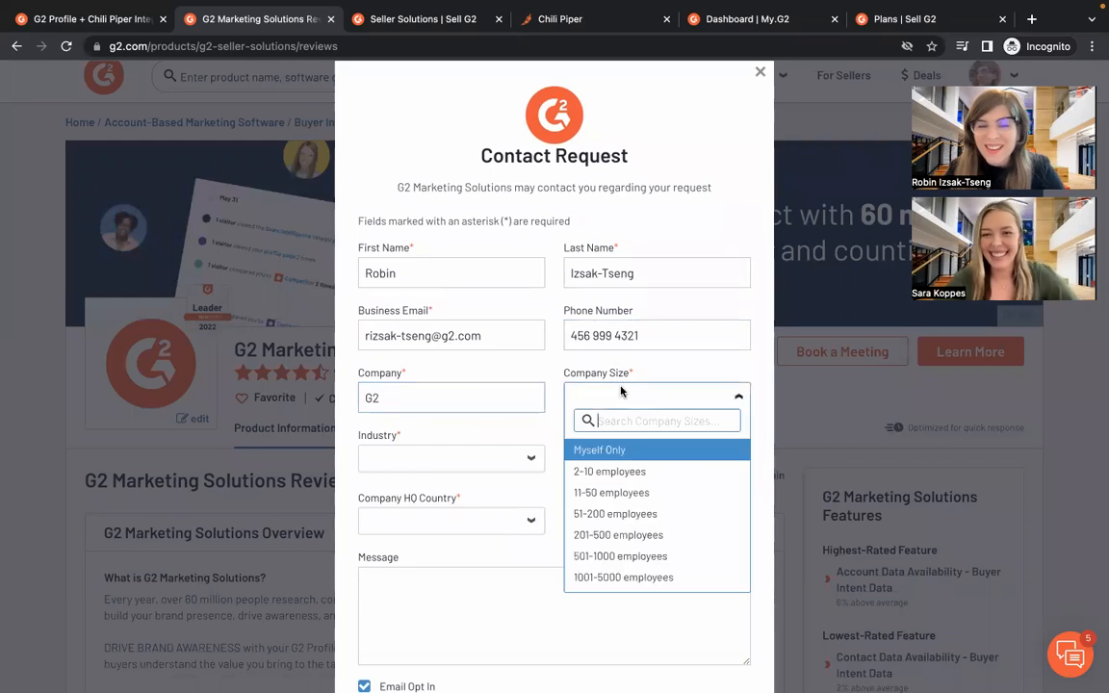
click(620, 555)
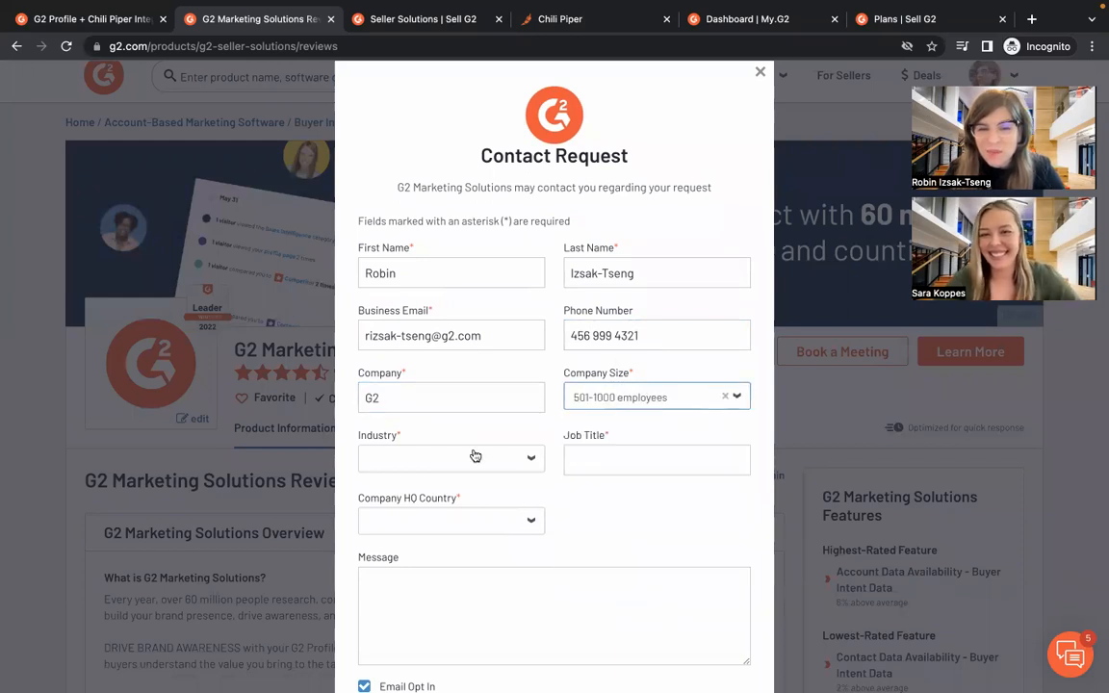
Set industry Computer Software, department marketing, HQ United States, and submit via Continue Scheduling
click(451, 459)
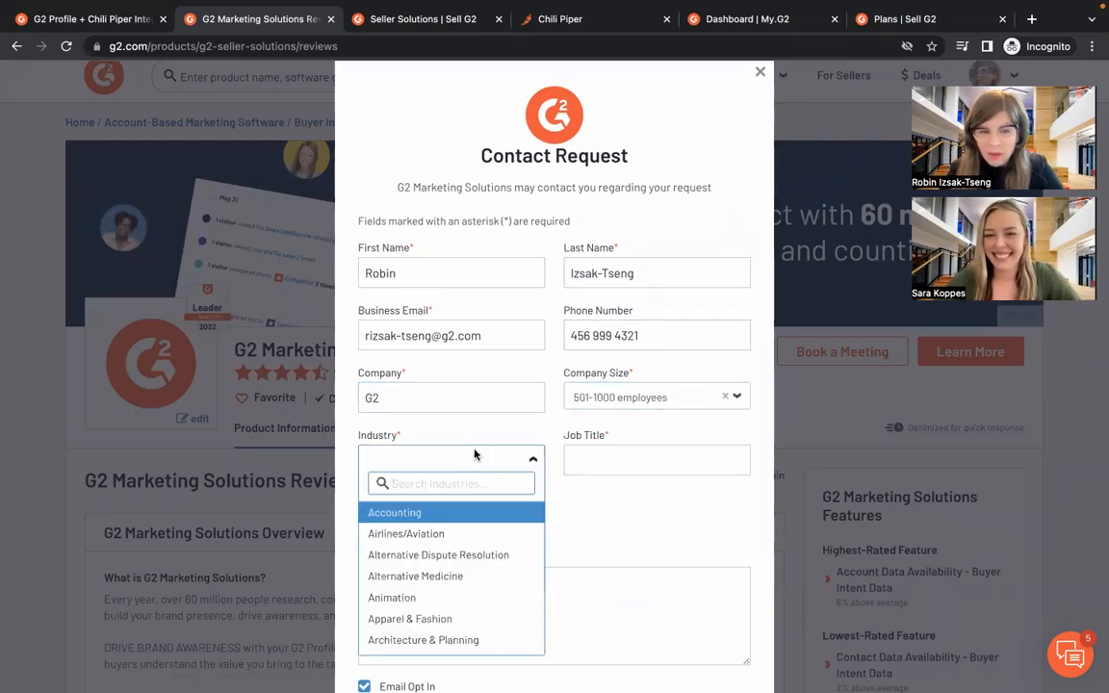
text(co)
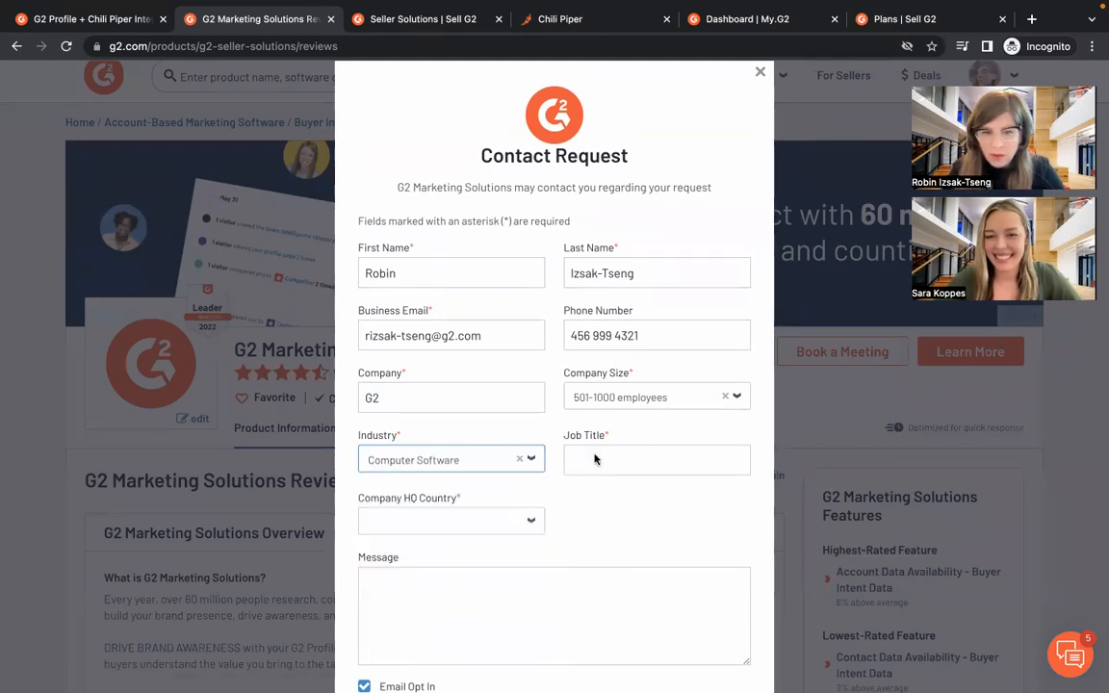
text(mar)
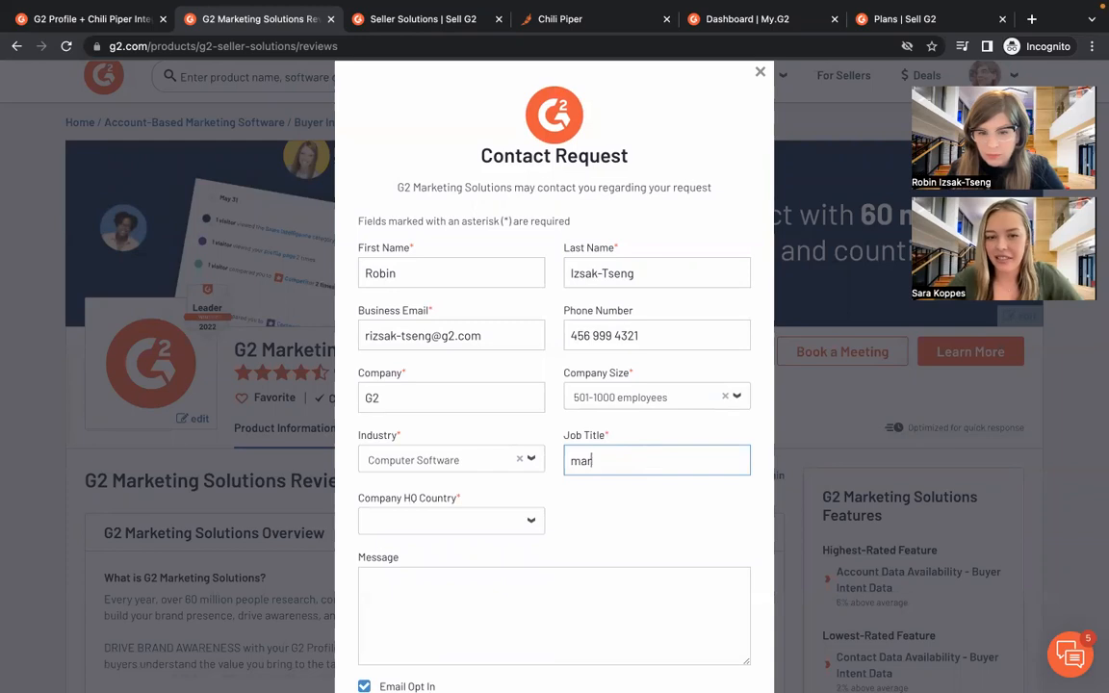
click(450, 520)
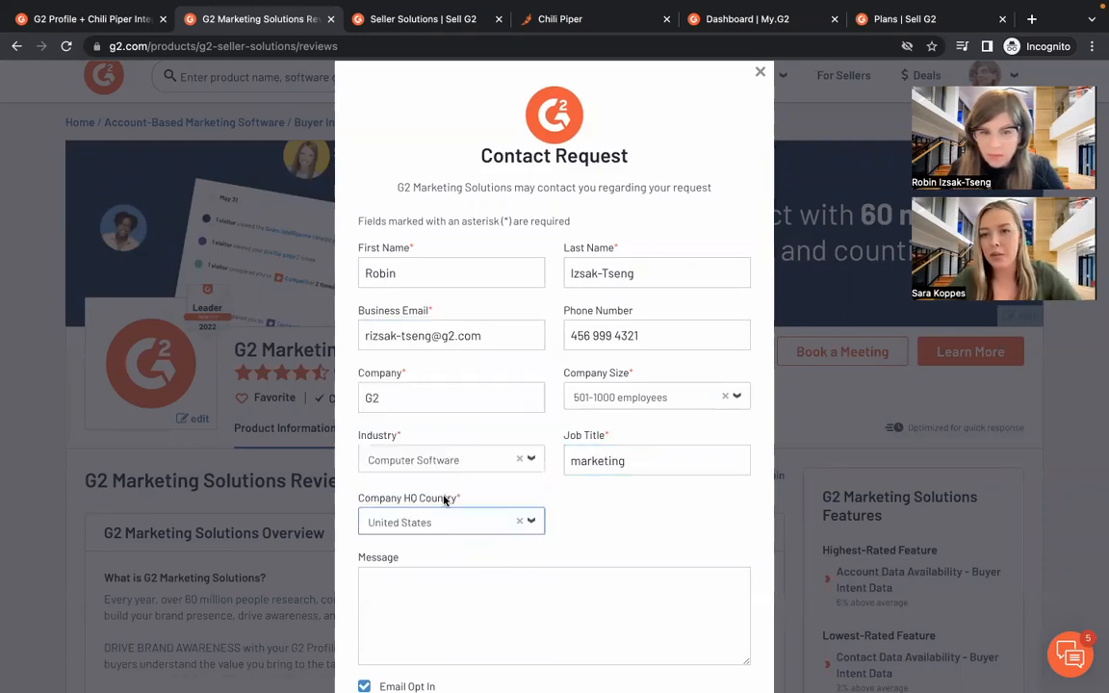
scroll(down, 3)
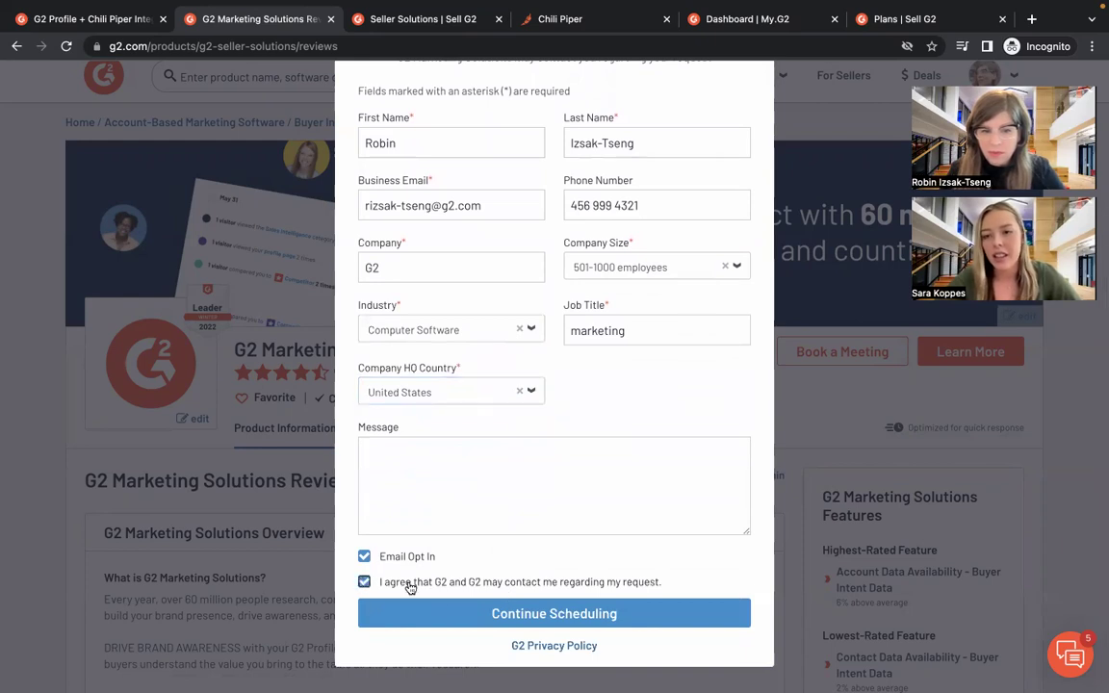
click(555, 612)
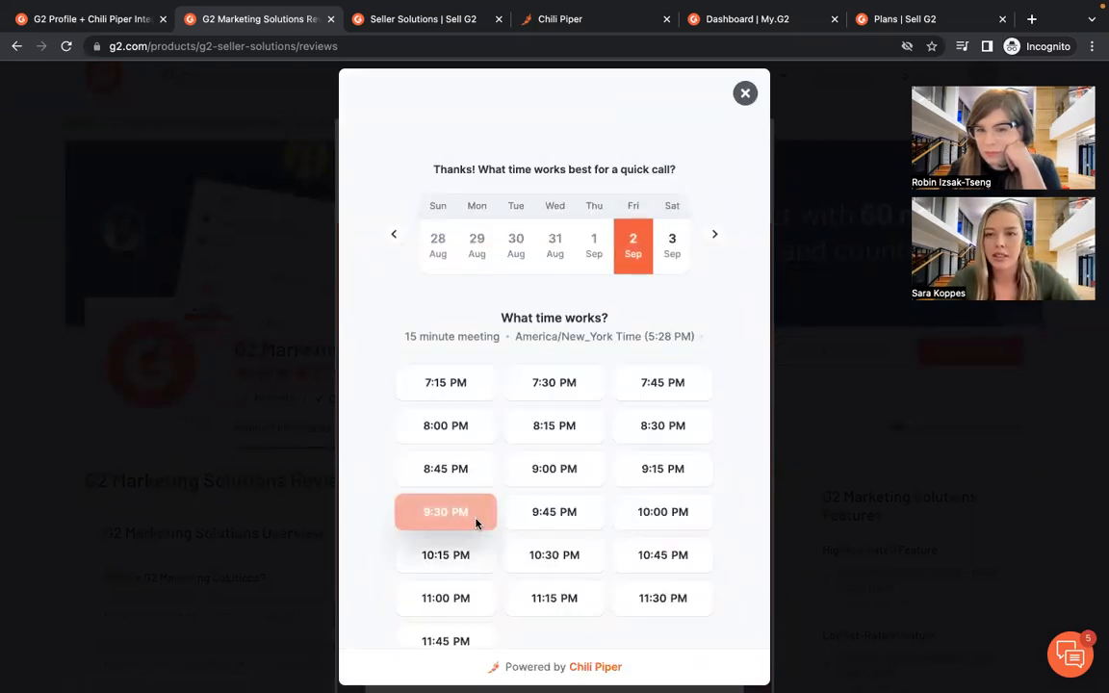
mouse_move(825, 316)
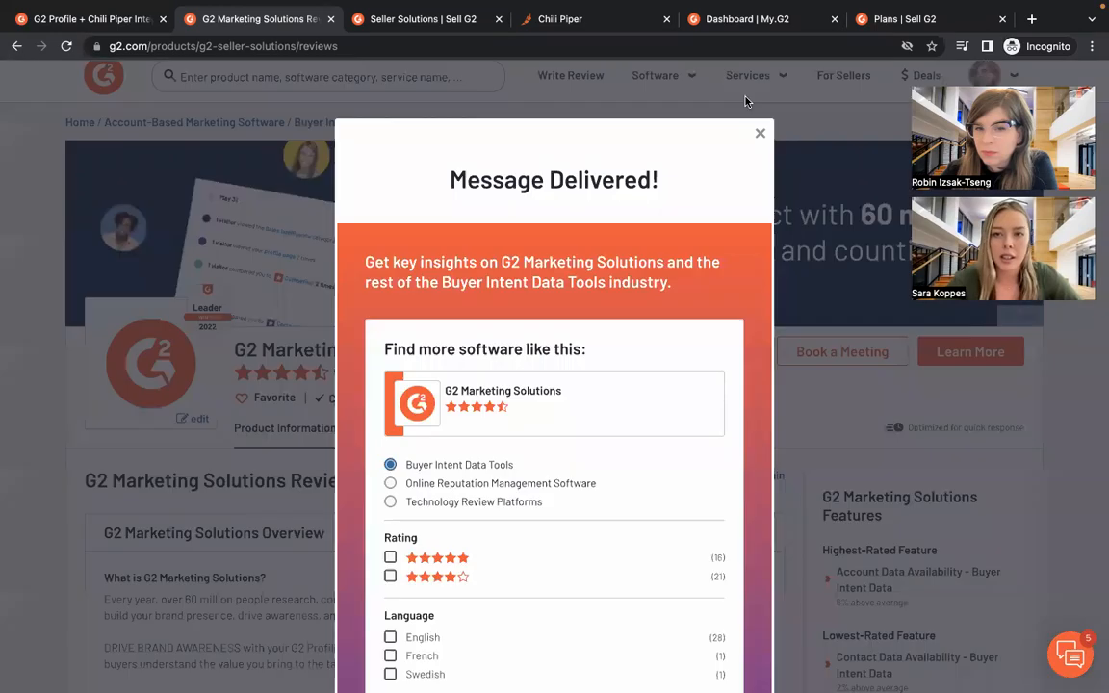
Dismiss the Message Delivered confirmation and switch to Chili Piper's Meeting Queues list
click(759, 133)
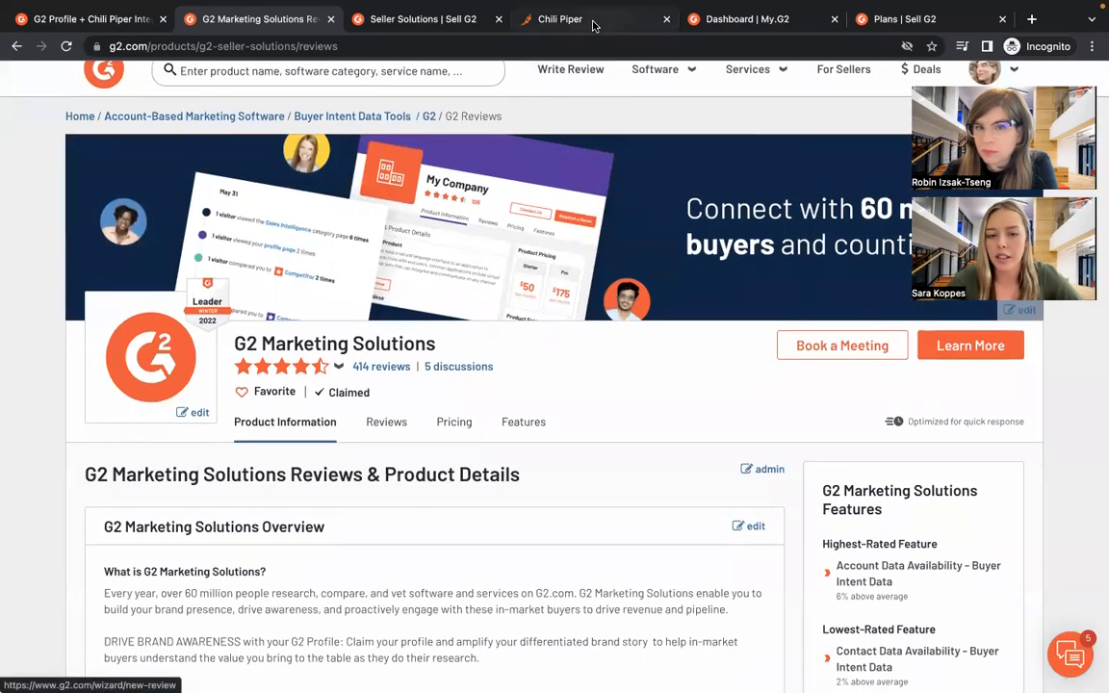
click(560, 20)
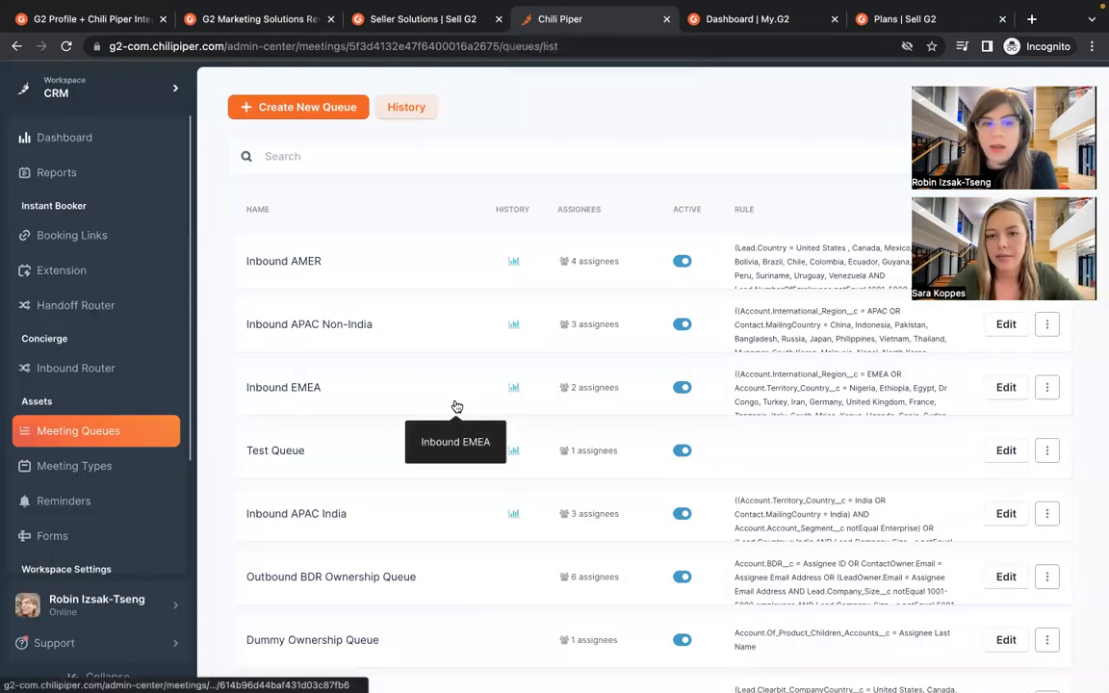
mouse_move(288, 378)
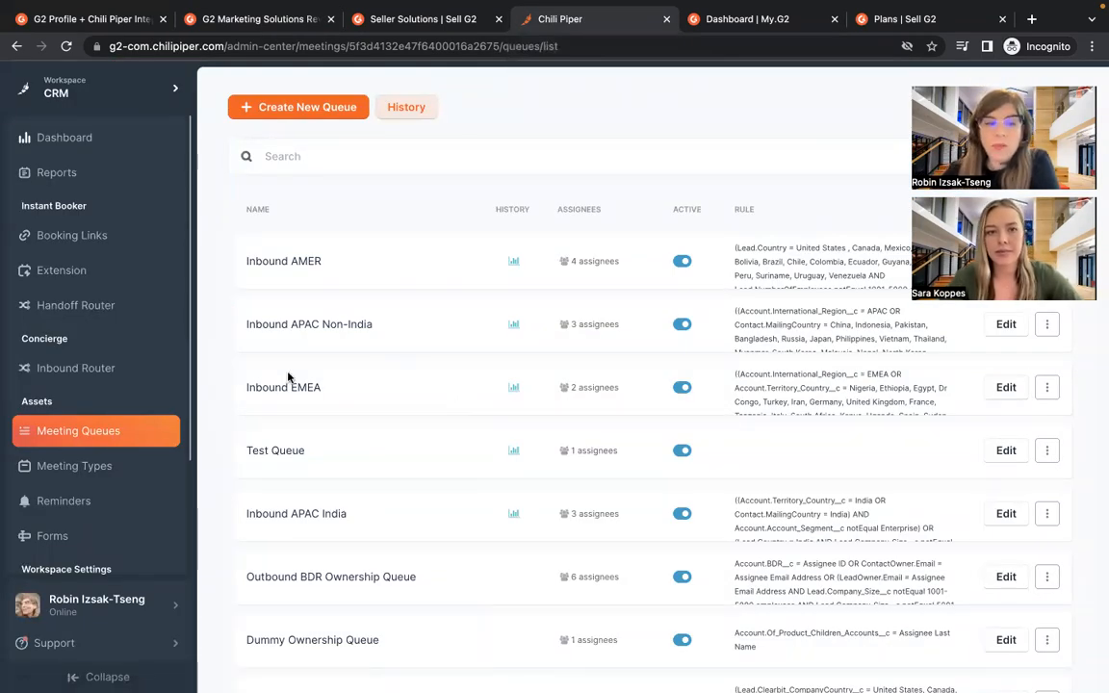
Browse Chili Piper's Forms and Inbound Router lists, then switch to the my.G2 performance dashboard
scroll(down, 3)
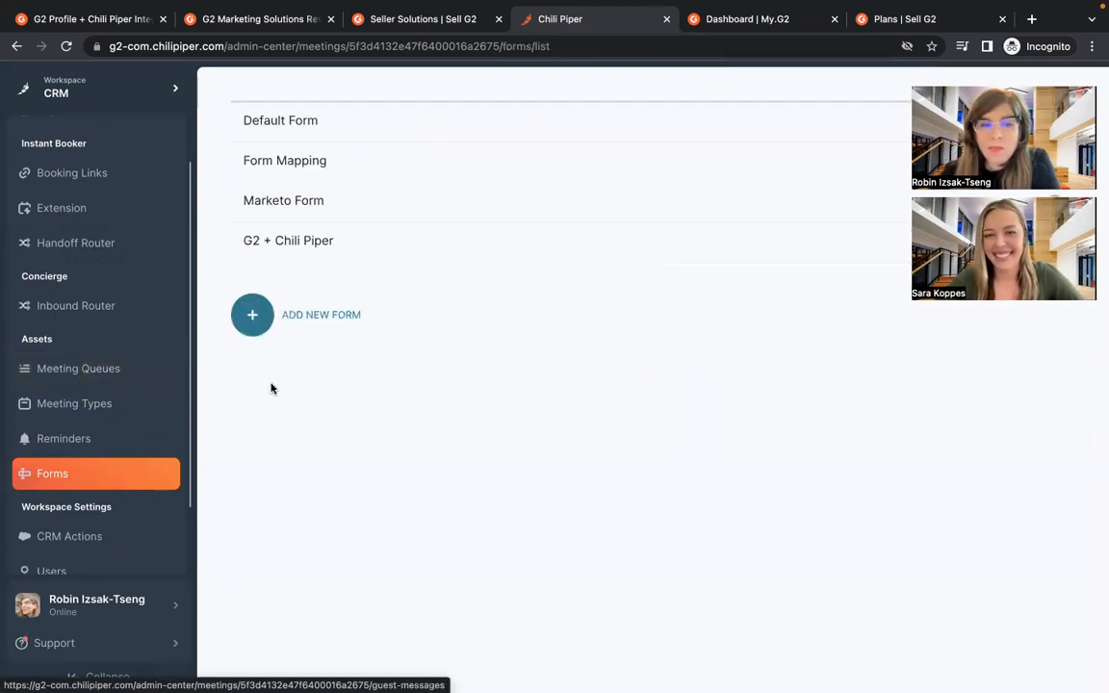
mouse_move(397, 241)
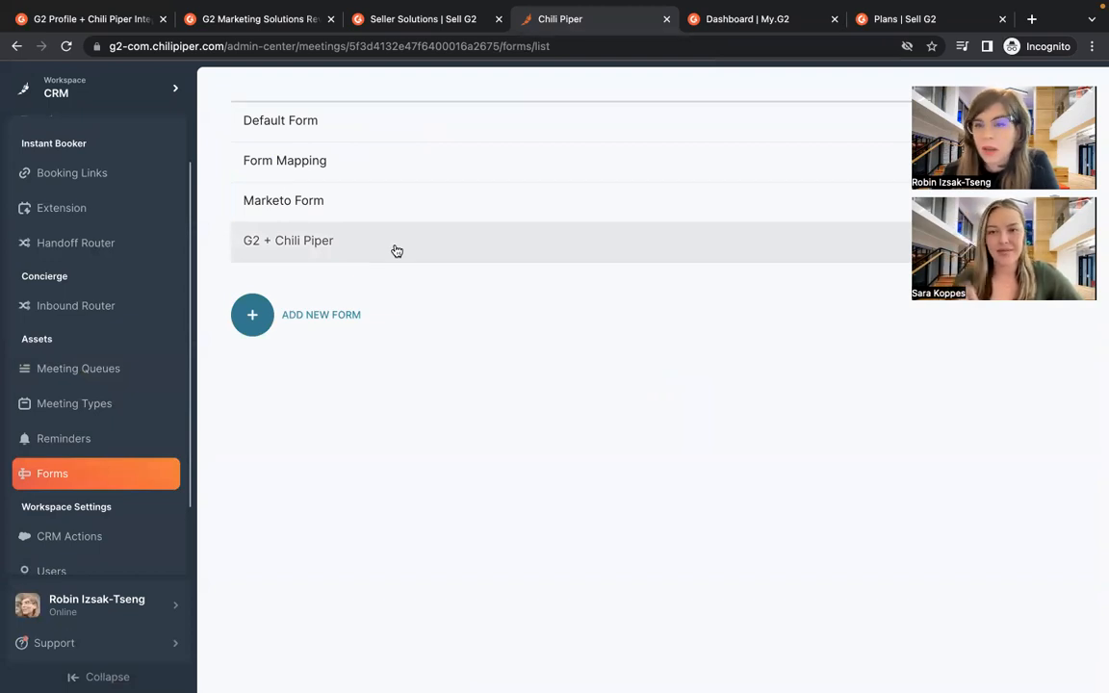
mouse_move(120, 353)
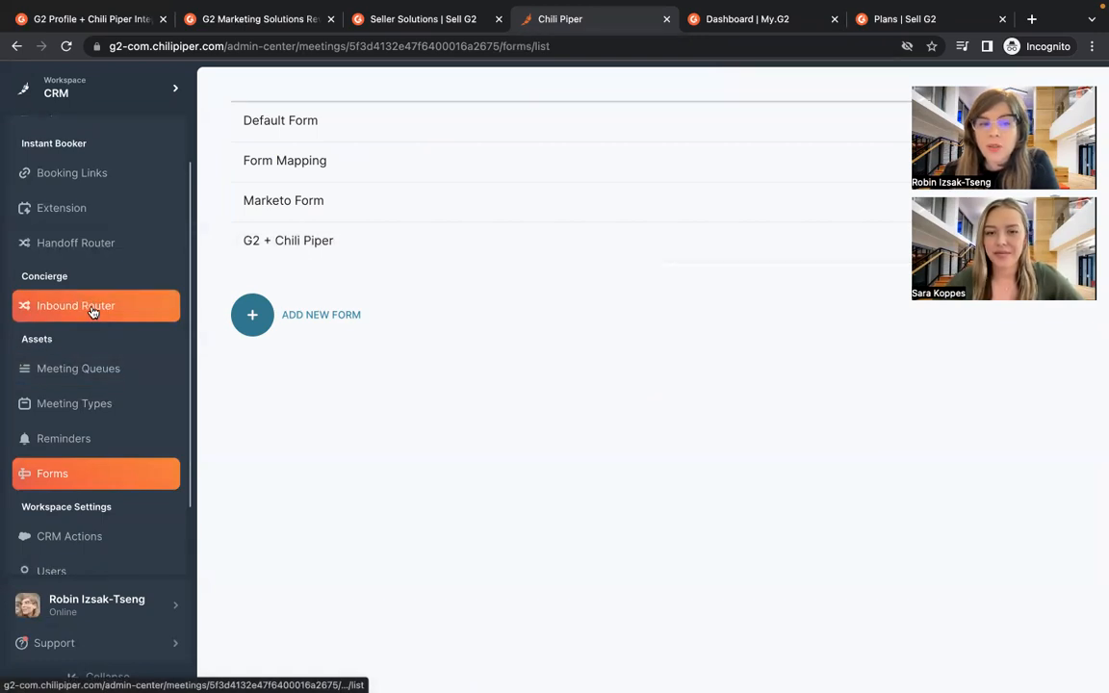
click(75, 305)
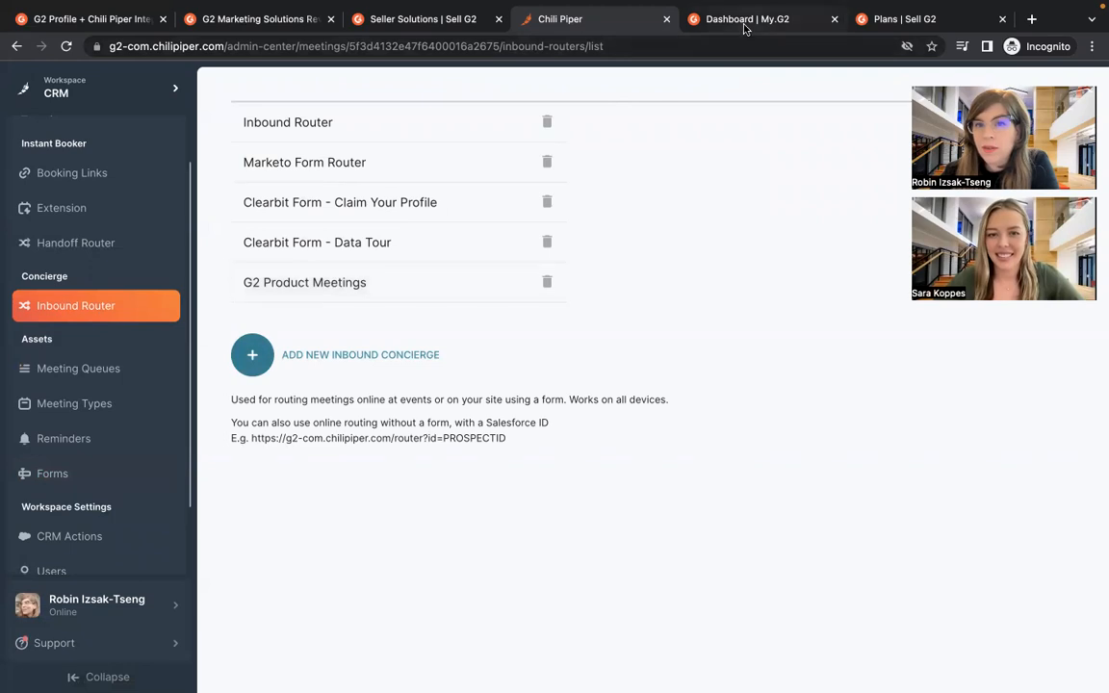
click(748, 19)
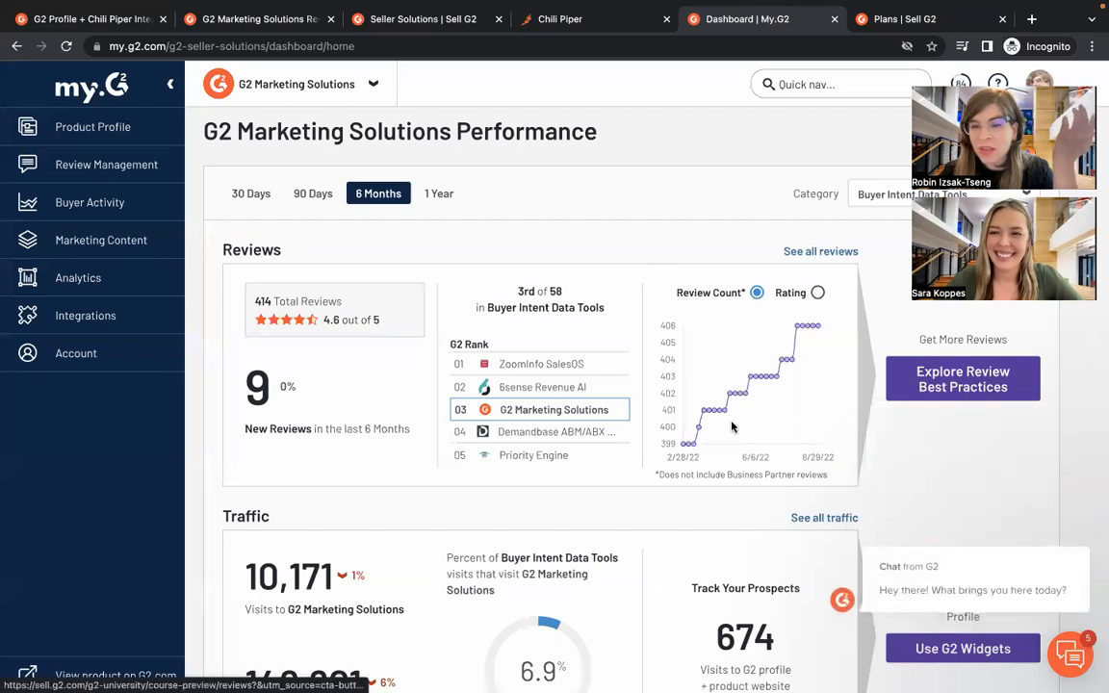
mouse_move(539, 505)
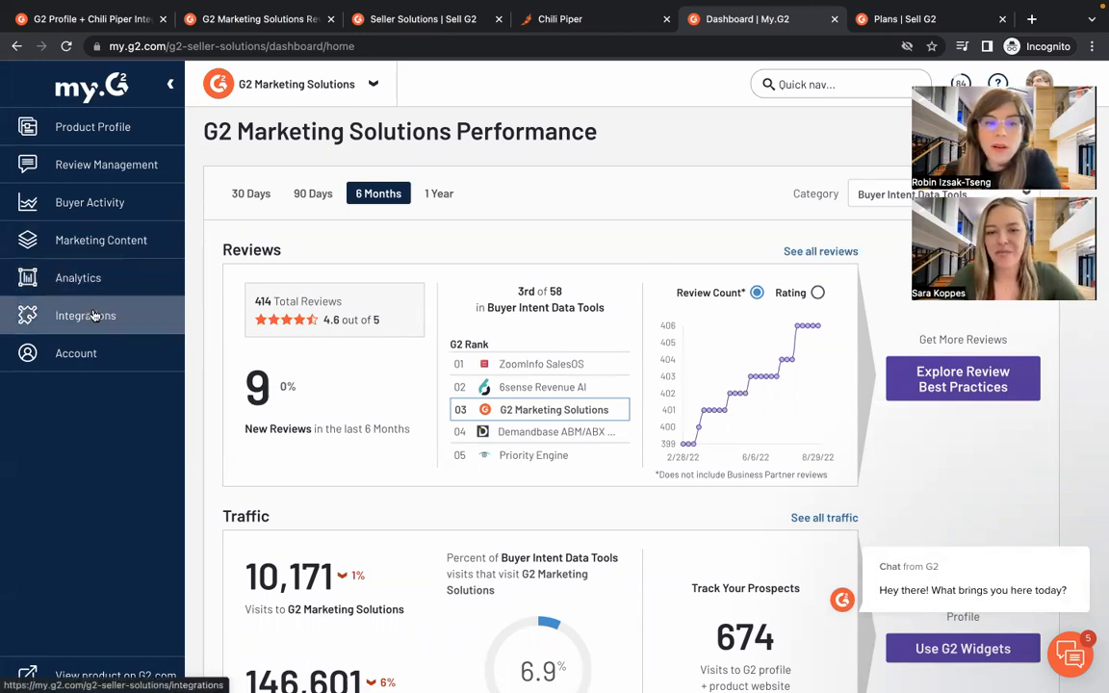
Bring up my.G2's Integration Hub listing partners such as Chili Piper and 6sense
click(85, 316)
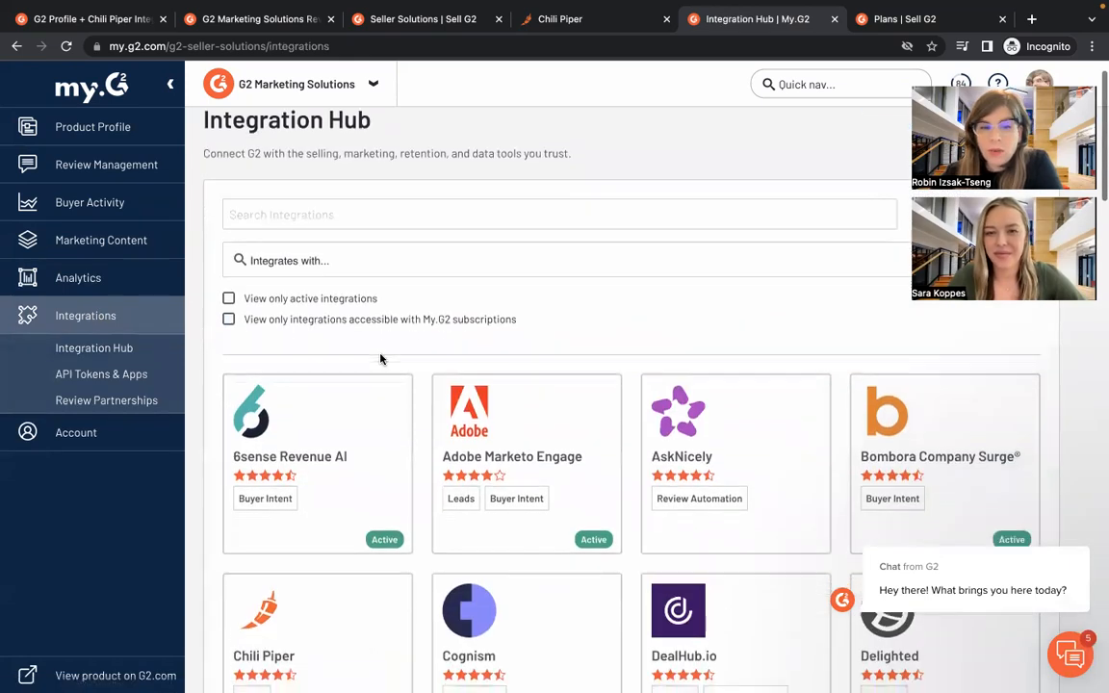
scroll(down, 3)
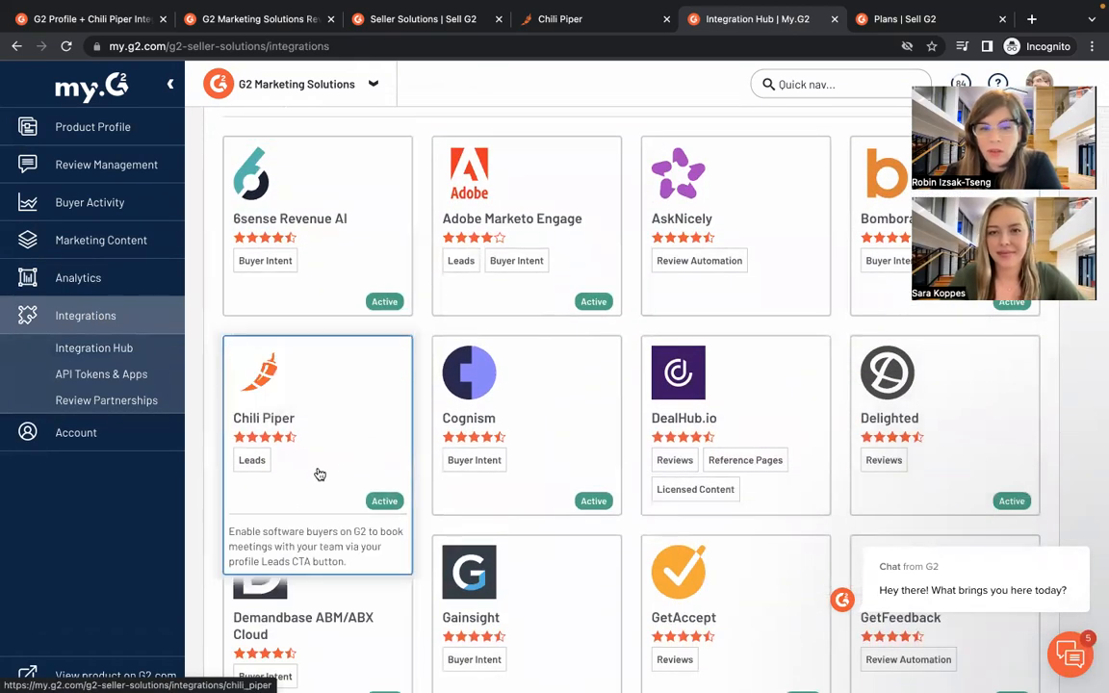
mouse_move(320, 478)
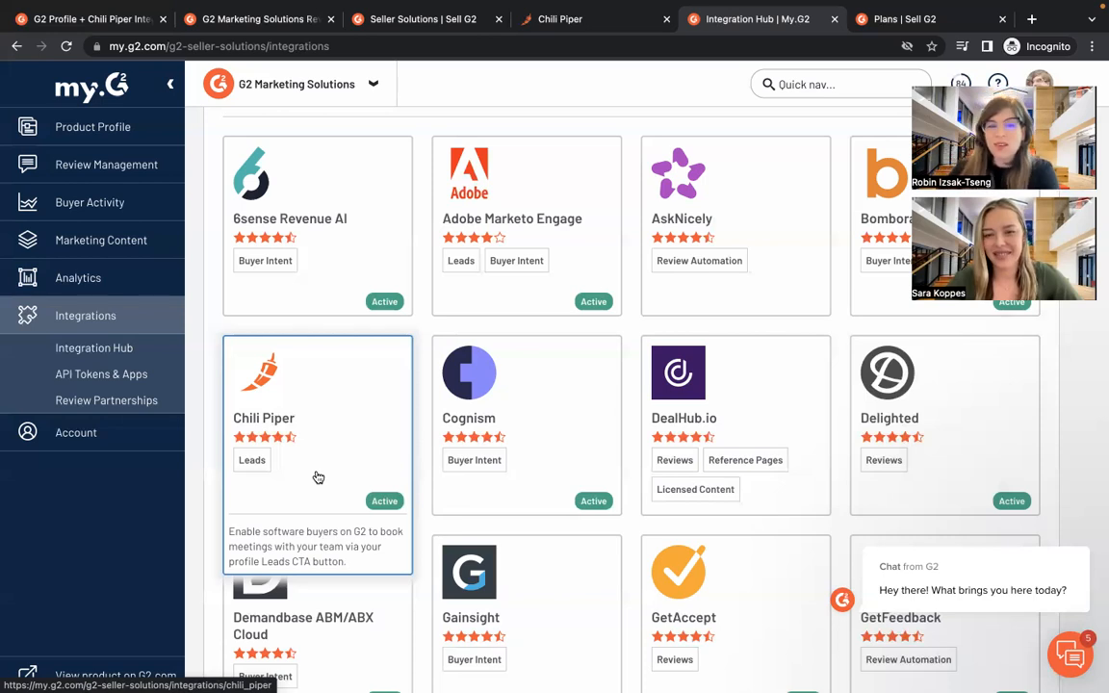
mouse_move(383, 393)
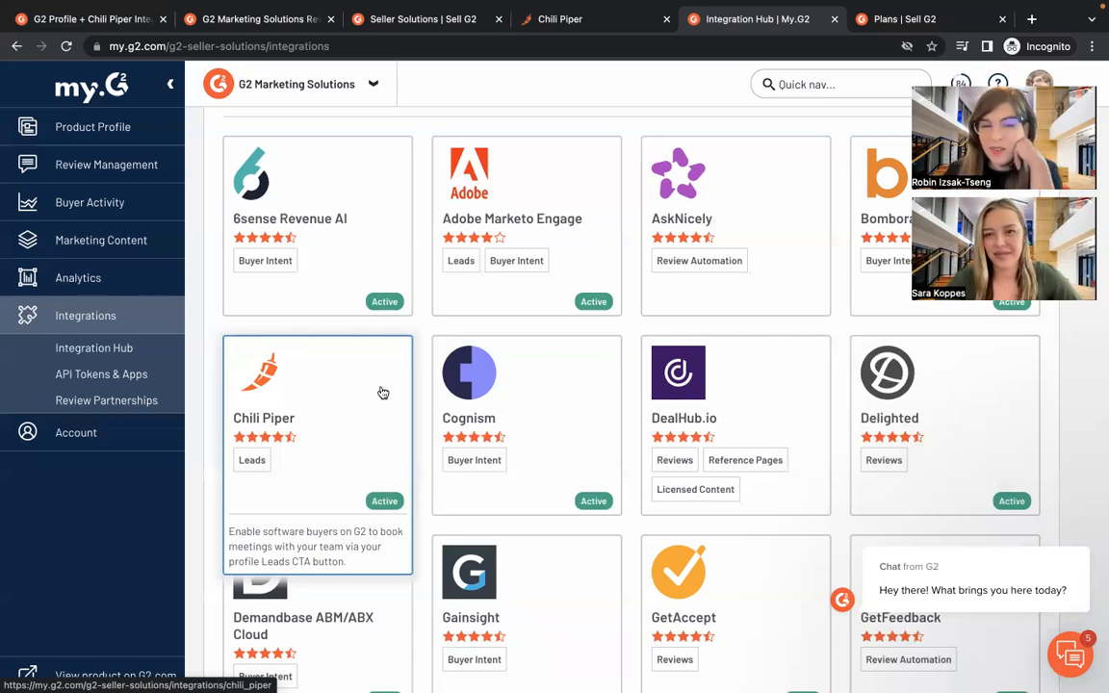
mouse_move(878, 19)
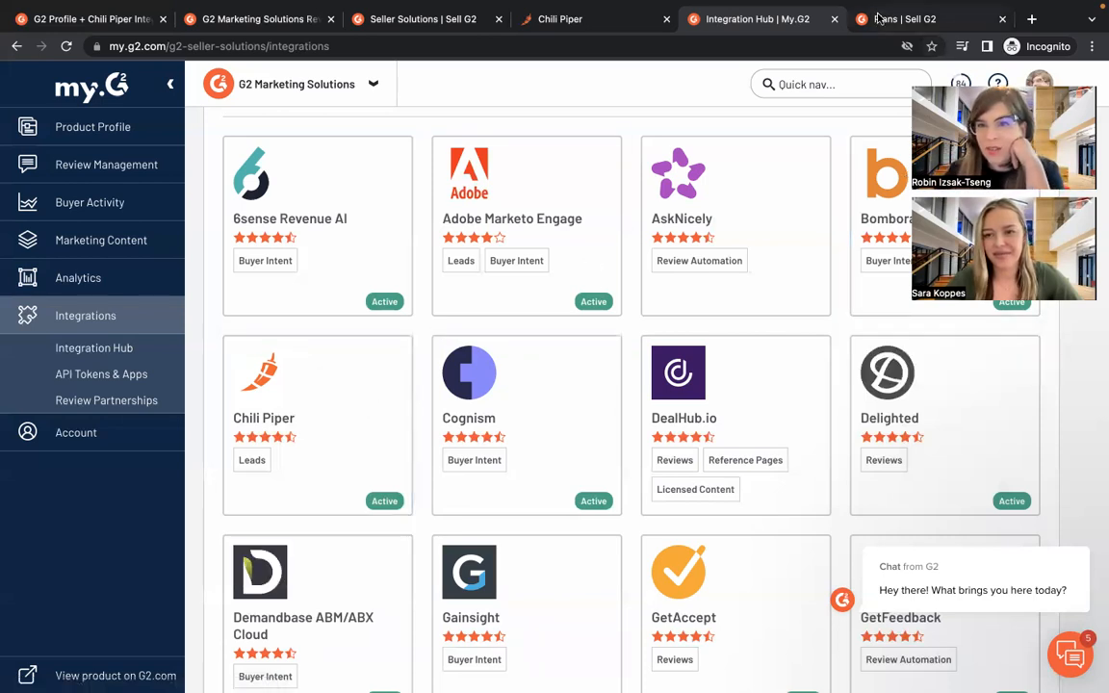
Switch to the Sell G2 plans page and scroll the Free, Essential, Pro and Power tier cards
click(896, 20)
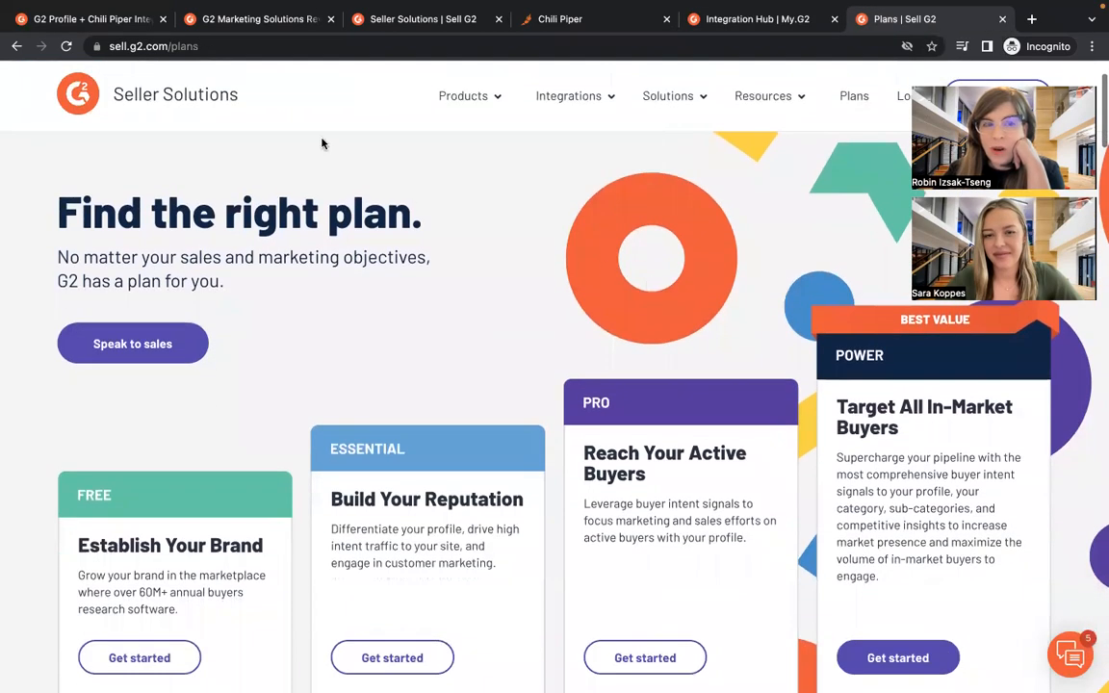
scroll(down, 3)
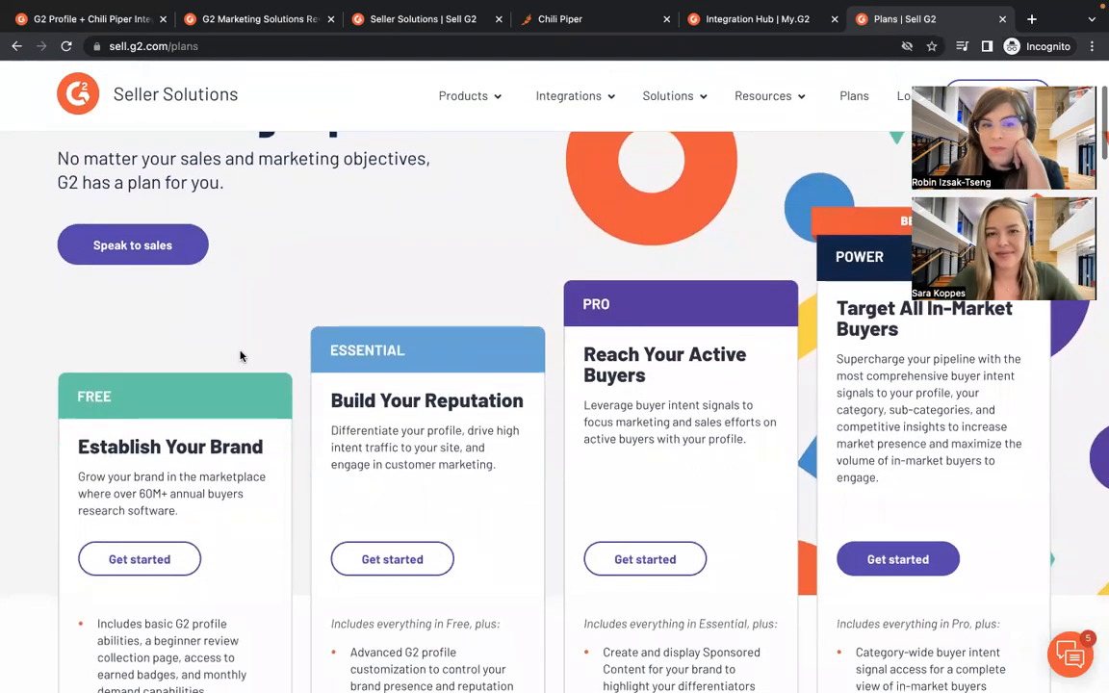
scroll(down, 3)
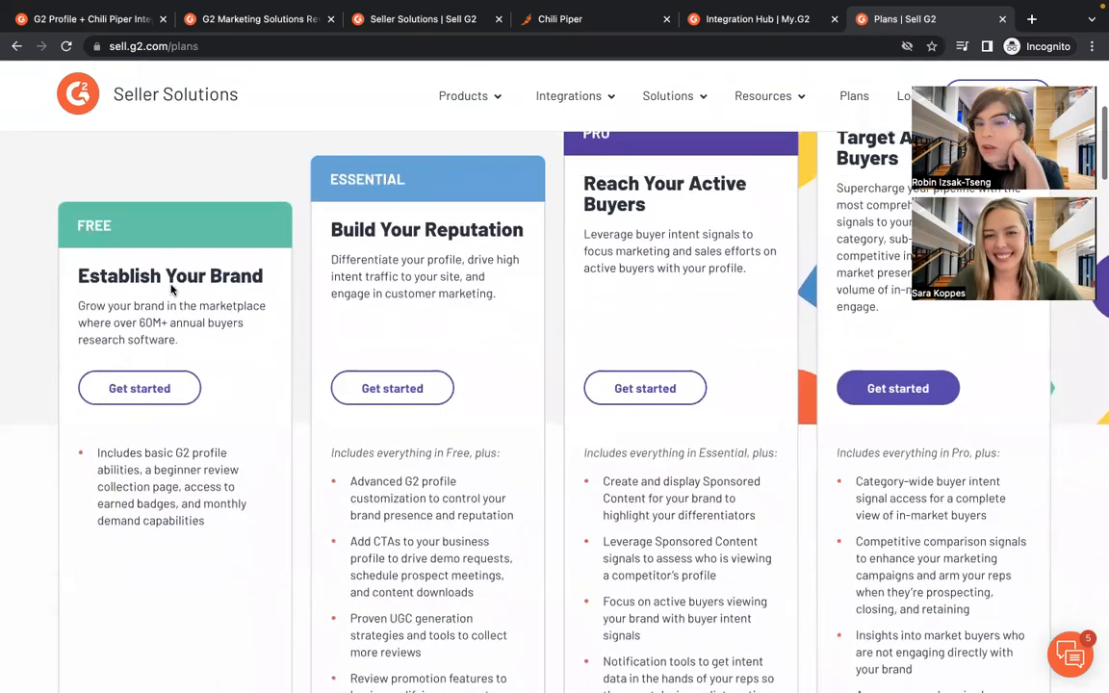
mouse_move(228, 312)
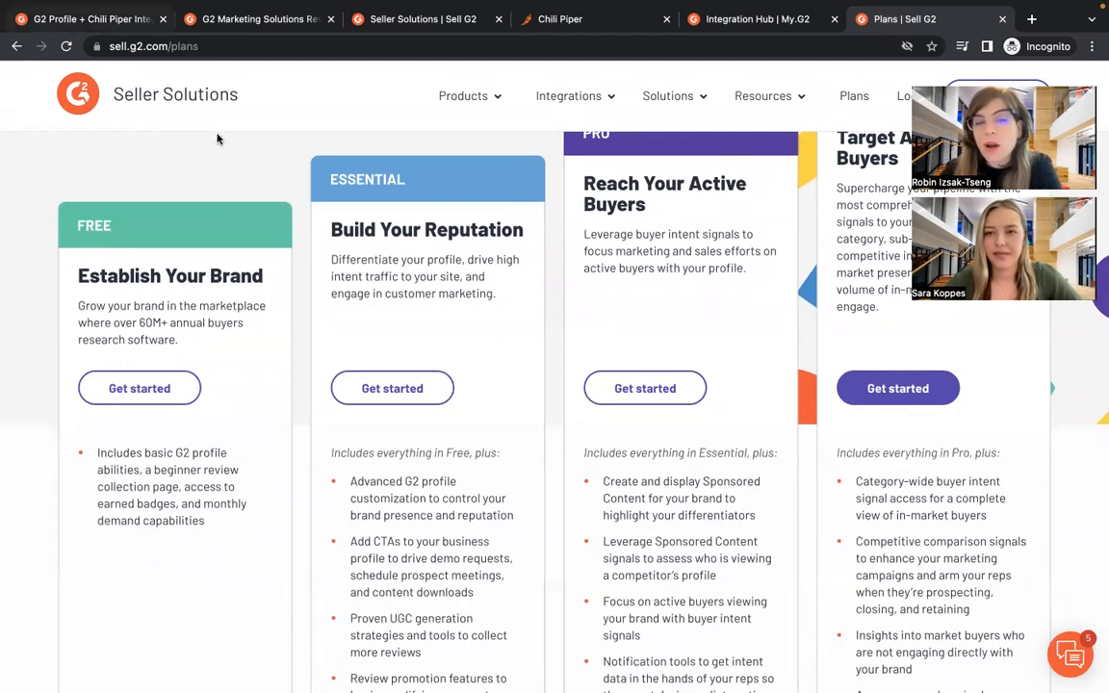
mouse_move(347, 138)
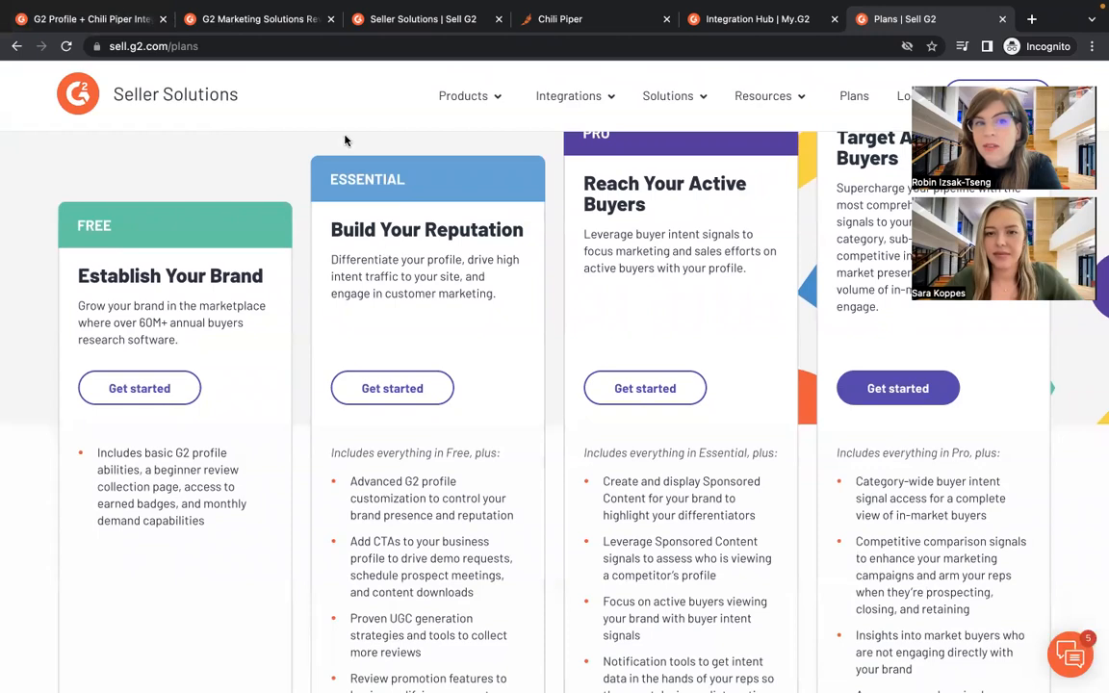
Return to G2 Marketing Solutions reviews and scroll through Official Videos, Screenshots and Downloads, then back up
click(254, 19)
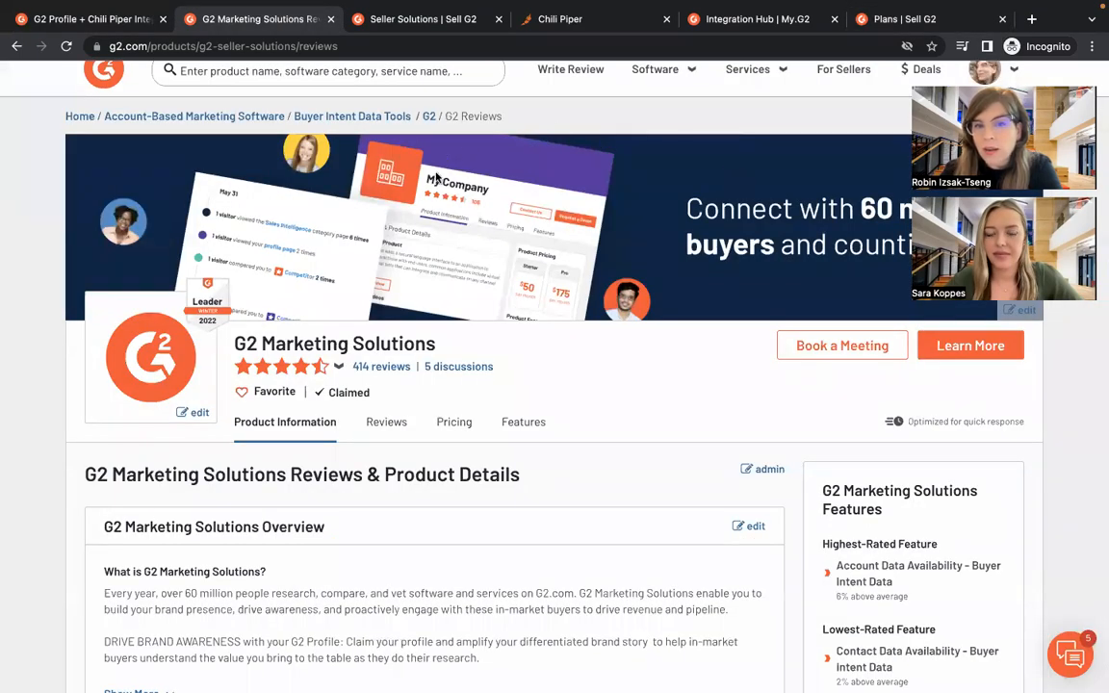
mouse_move(528, 225)
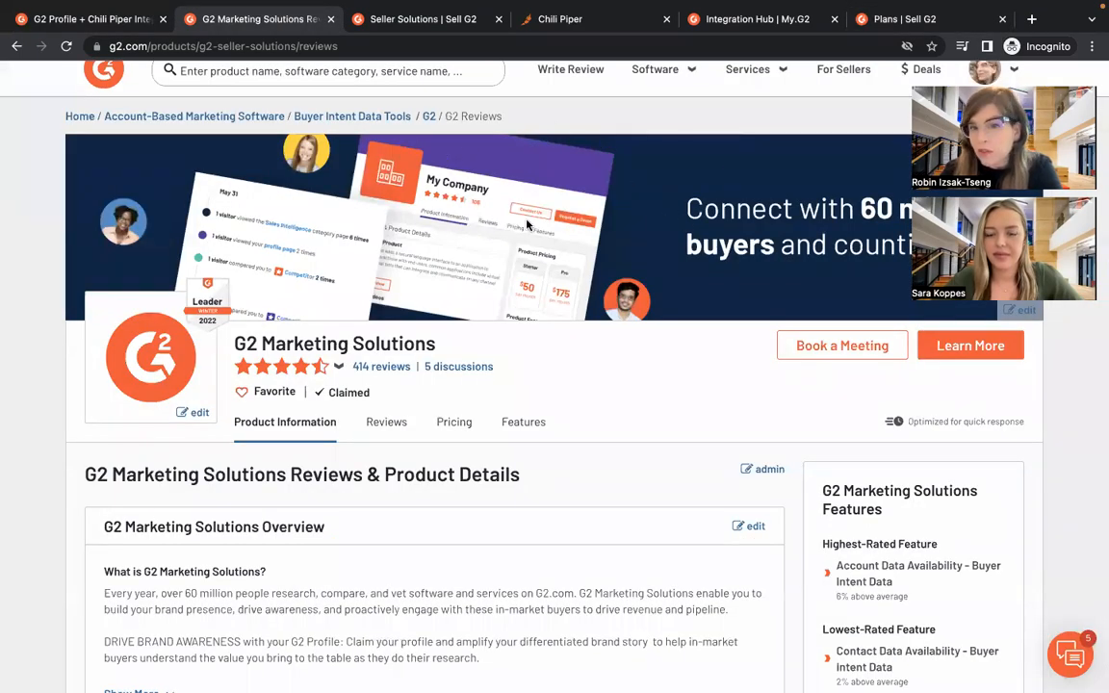
scroll(down, 3)
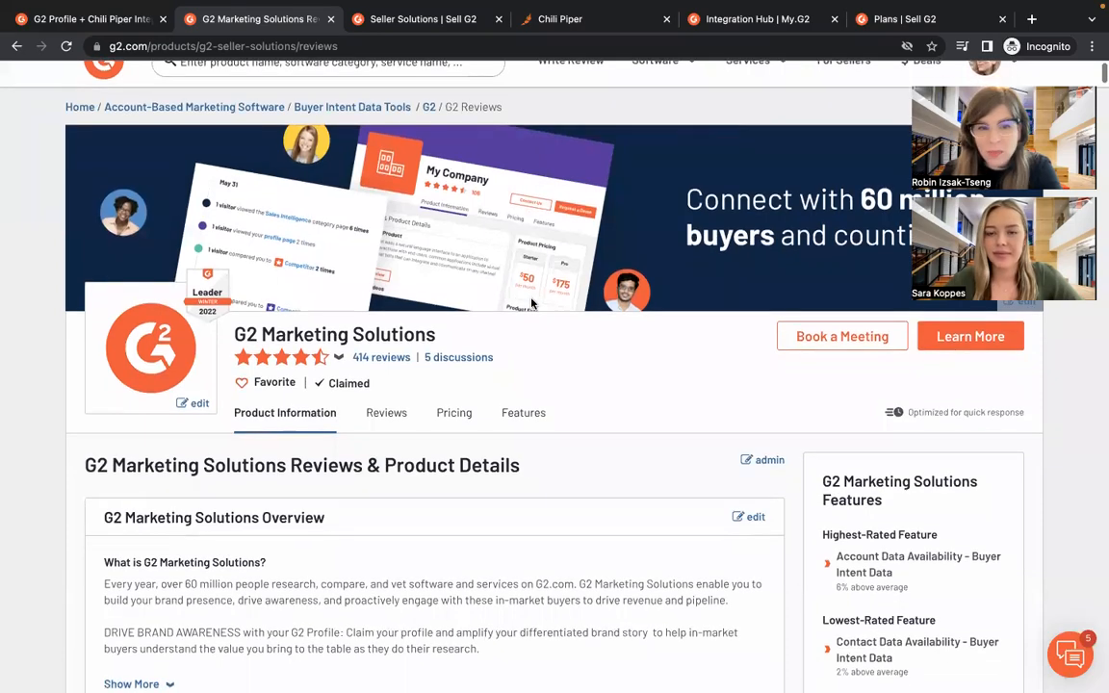
scroll(down, 3)
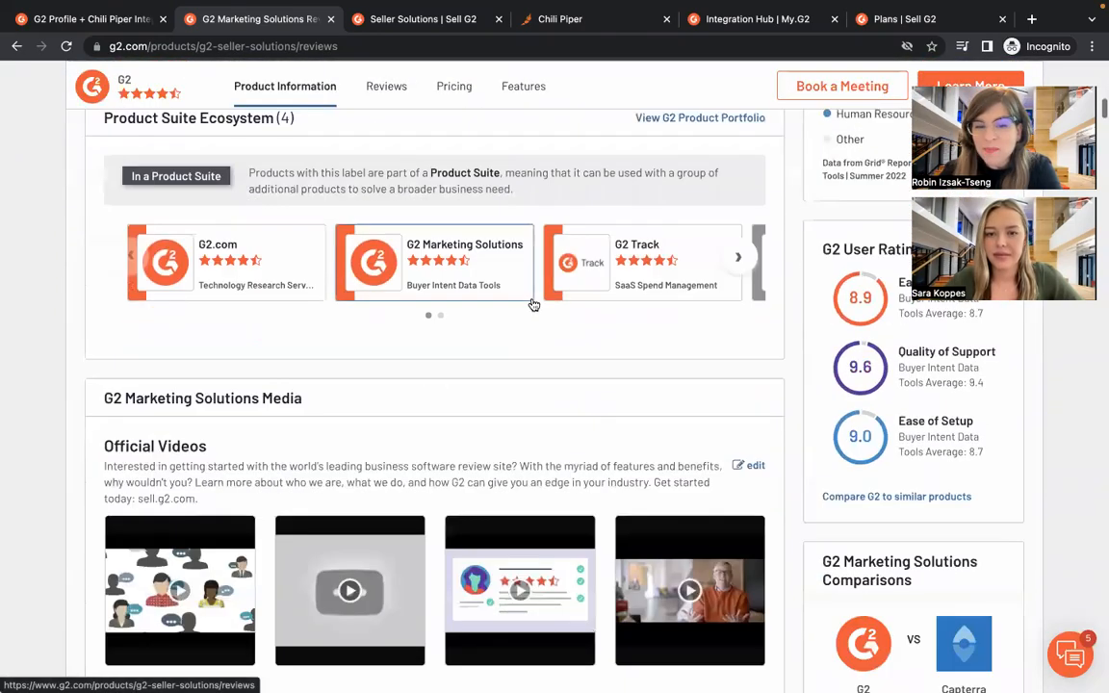
scroll(down, 3)
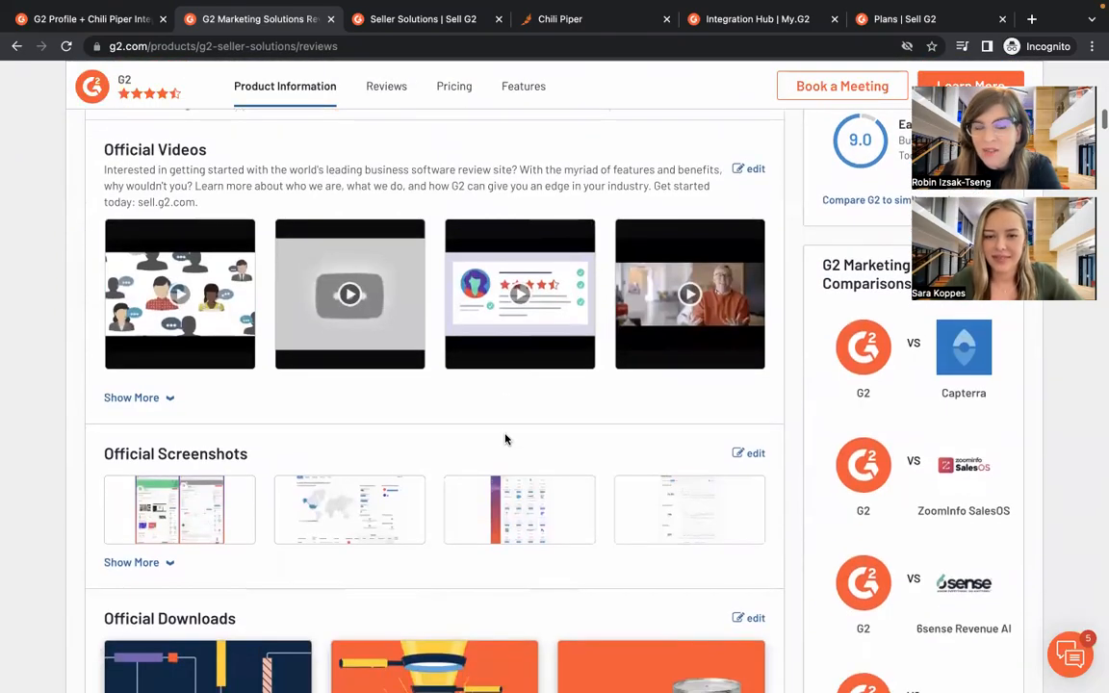
scroll(down, 3)
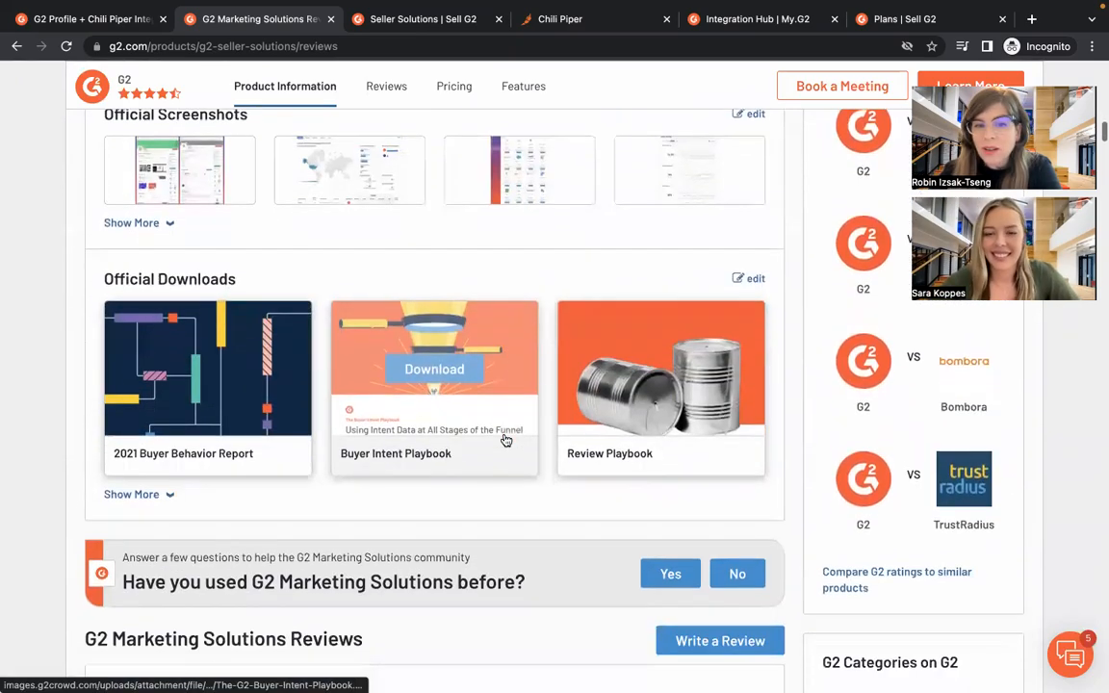
scroll(up, 3)
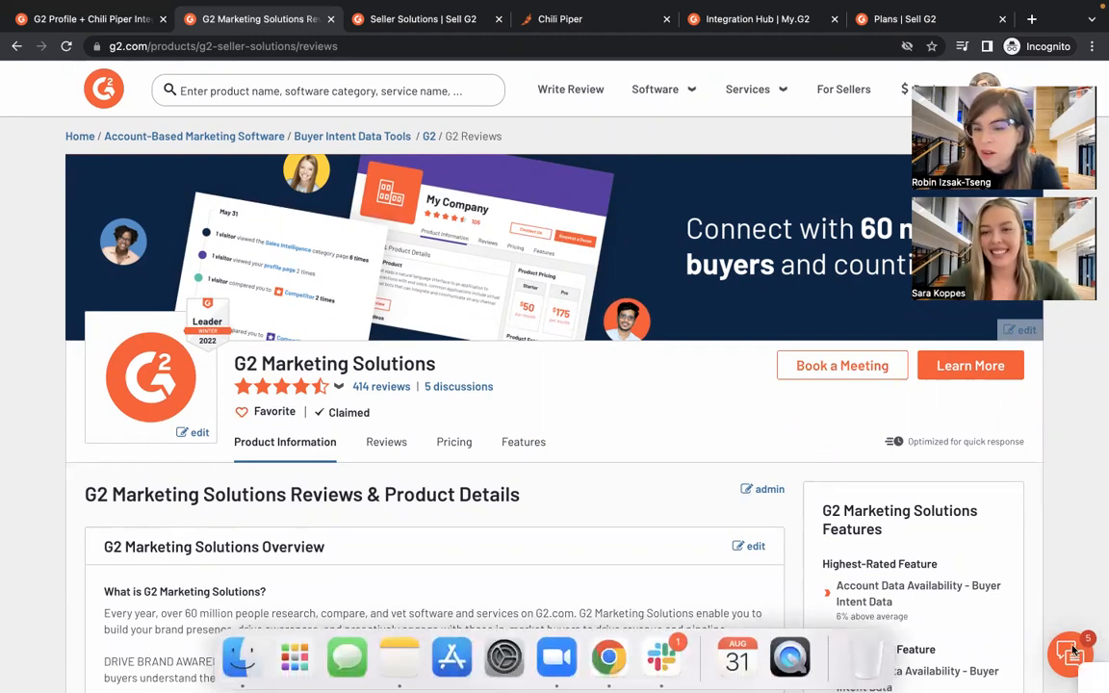
click(1071, 654)
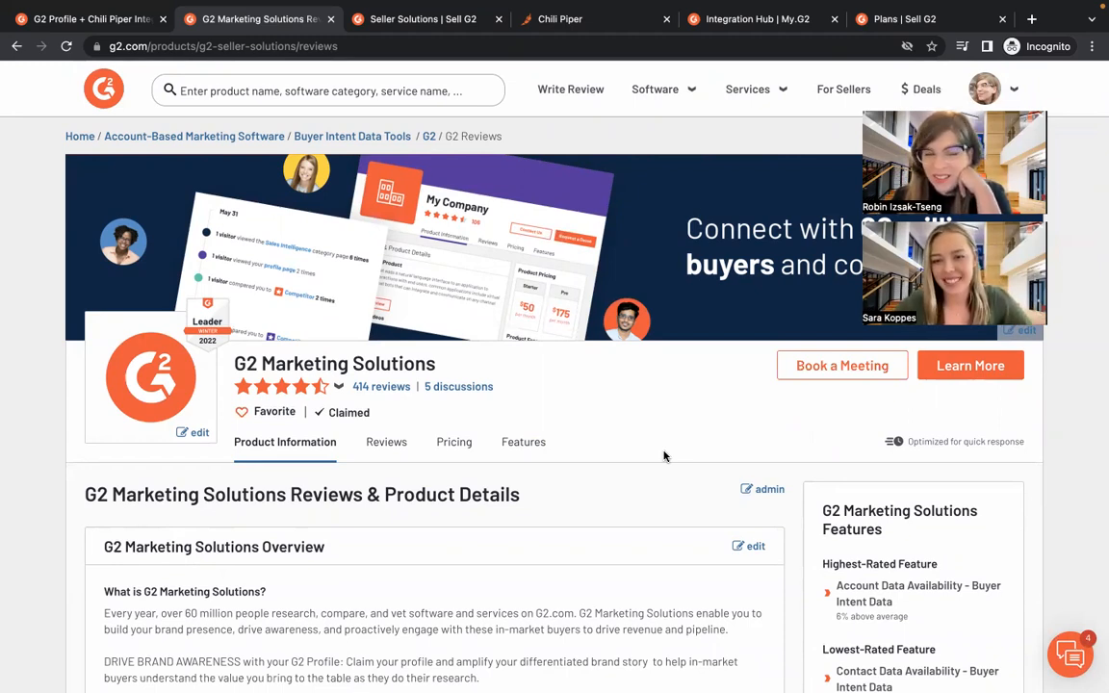
mouse_move(637, 443)
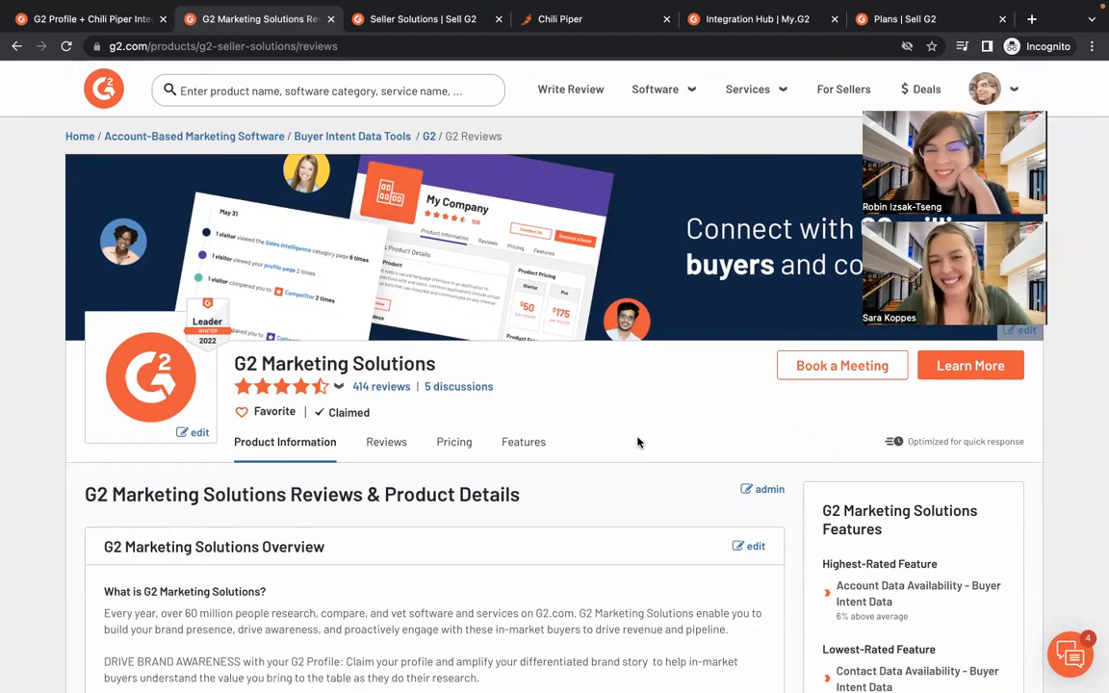